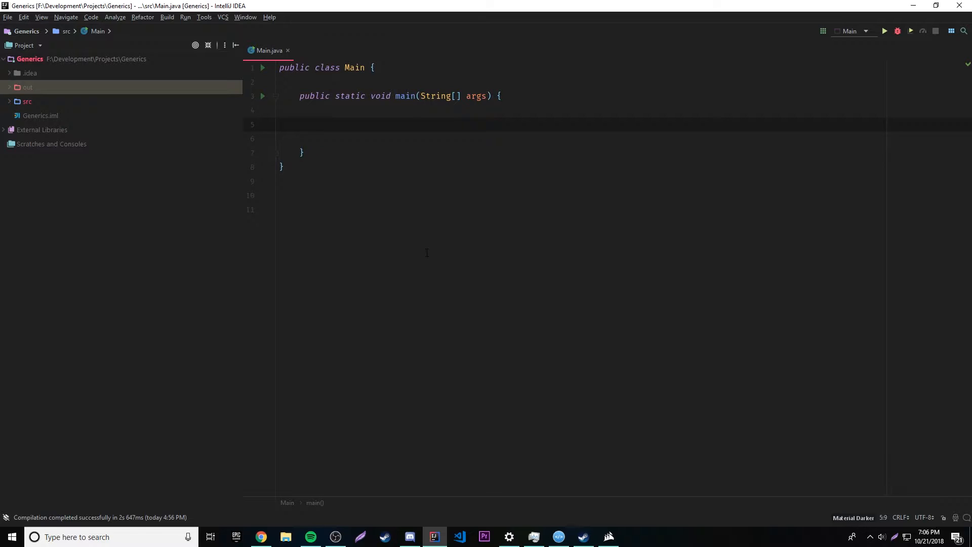
# - Declare 'FileInputStream fin = new FileInputStream()' in main with the java.io import added
pyautogui.write('int')
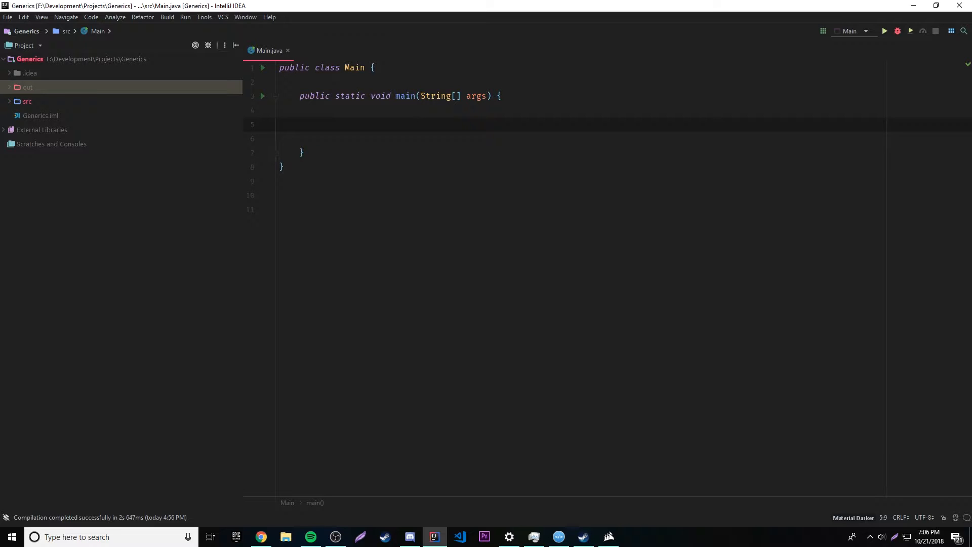
pyautogui.write('FileInputStream')
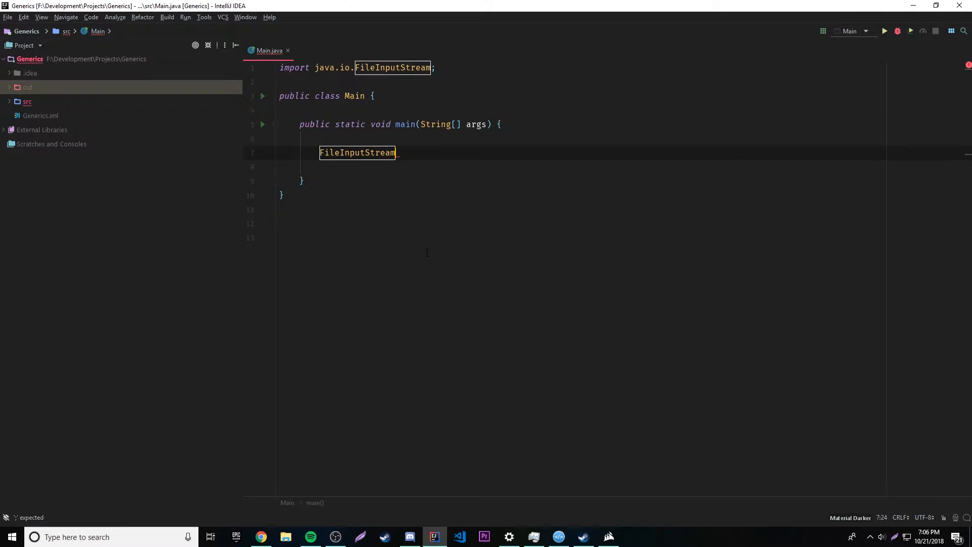
pyautogui.write('fin = new')
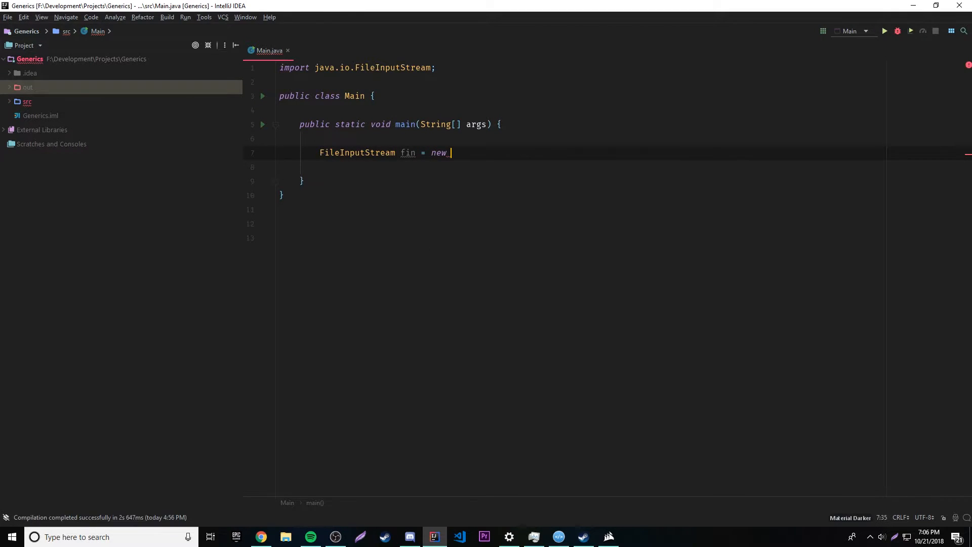
pyautogui.write('FileInputStream()')
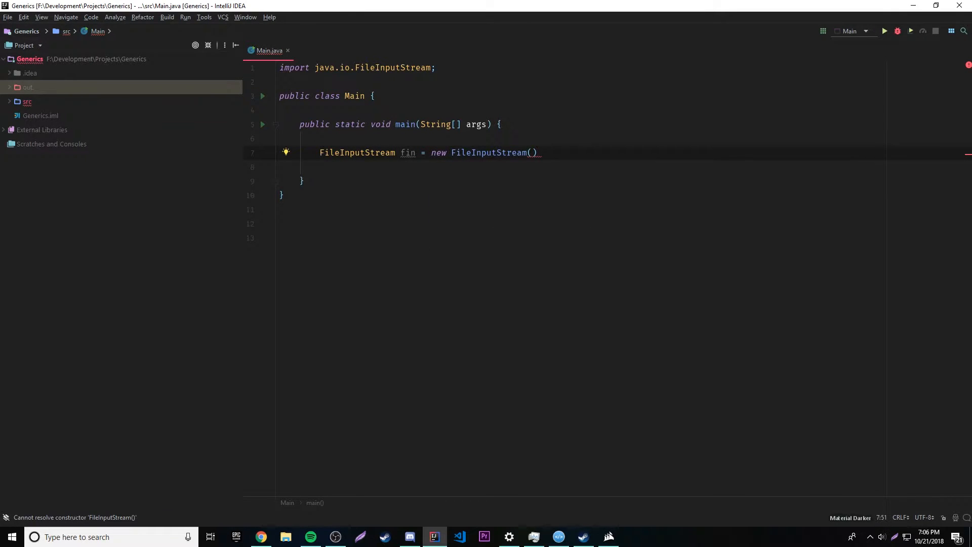
# - Expand the src folder in the Project pane to show its files
pyautogui.click(27, 101)
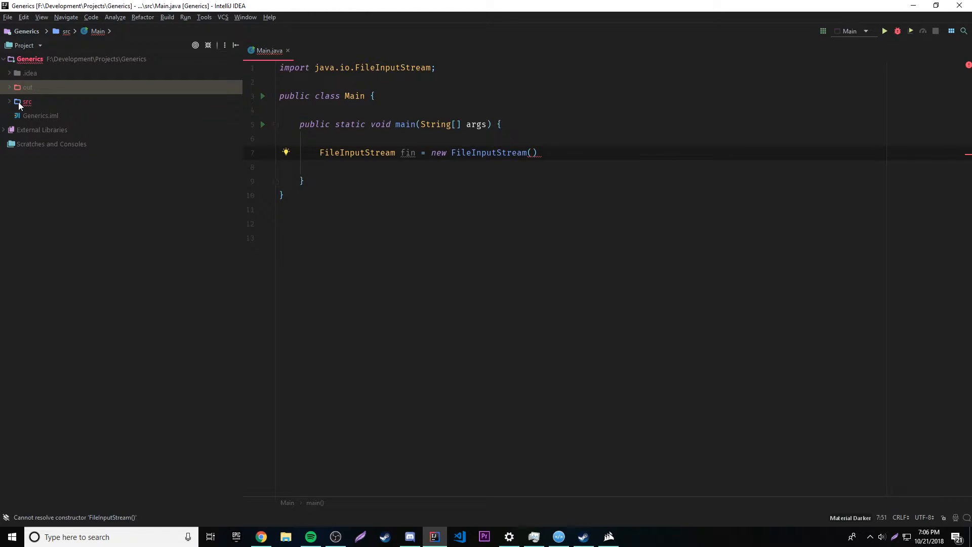
pyautogui.click(27, 101)
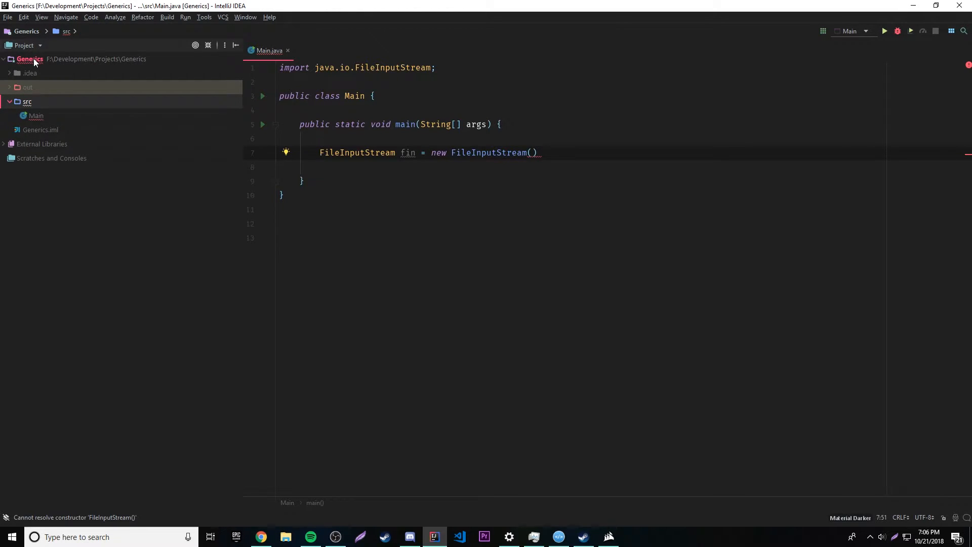
# - Create a new file thing.txt in the Generics project root
pyautogui.rightClick(30, 58)
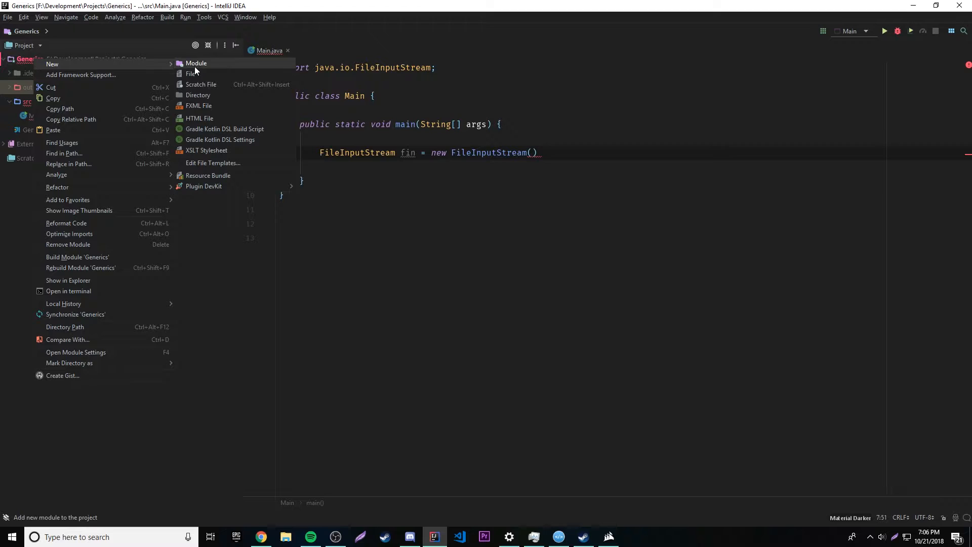
pyautogui.click(192, 72)
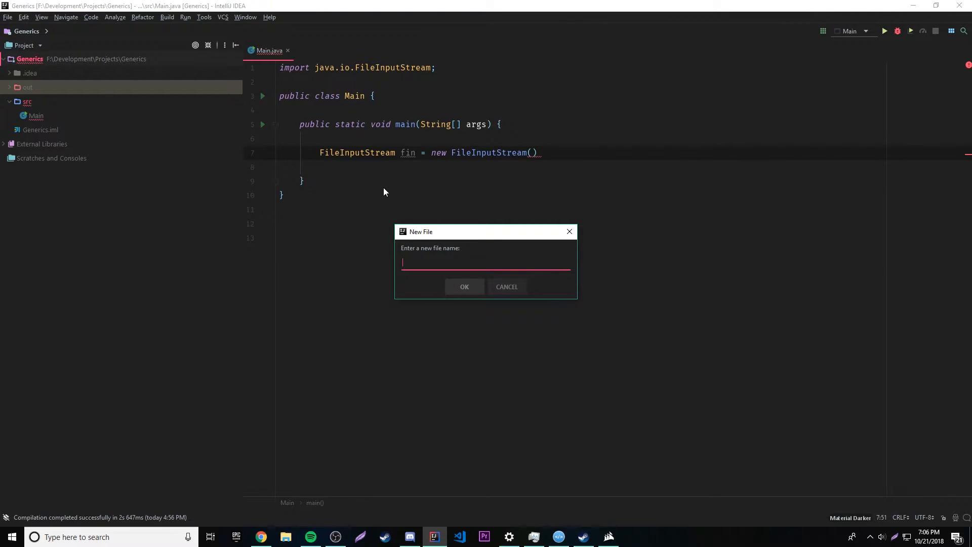
pyautogui.moveTo(386, 200)
pyautogui.write('thing.tx')
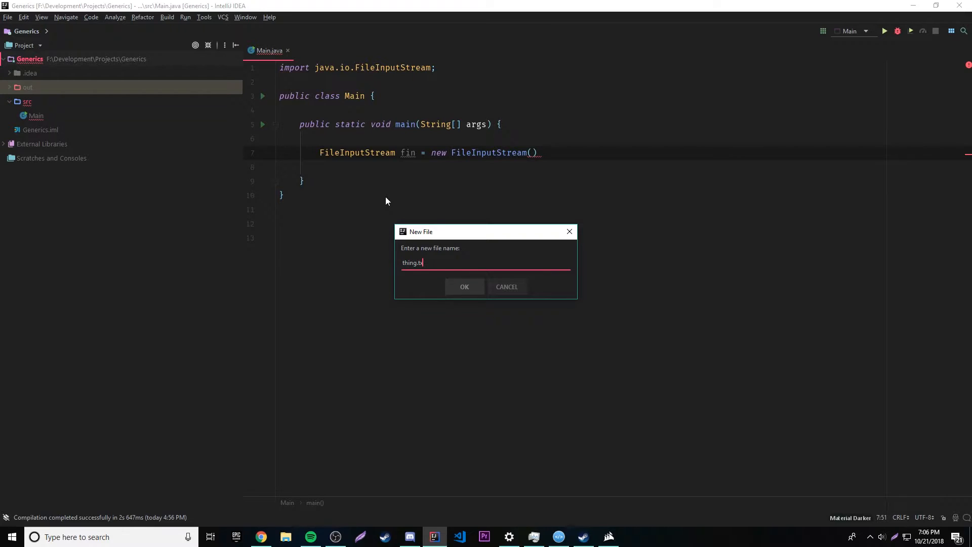
pyautogui.click(464, 286)
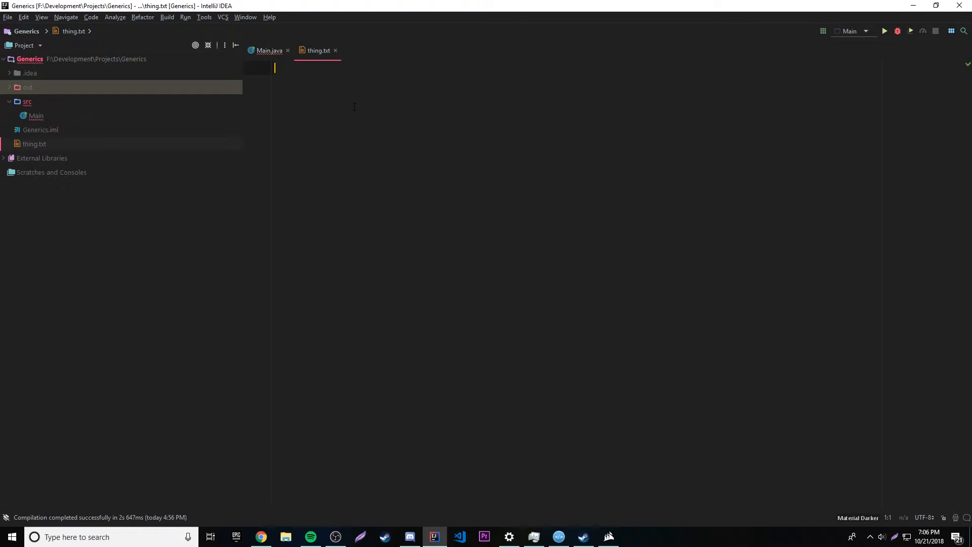
pyautogui.moveTo(358, 151)
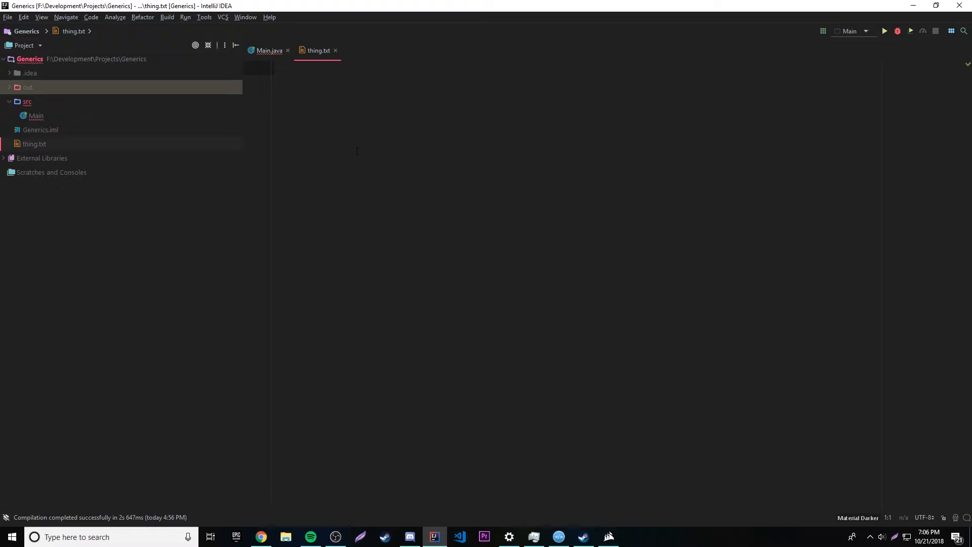
# - Write 'I like trains' and a second question line into thing.txt
pyautogui.write('I like trains')
pyautogui.write('D')
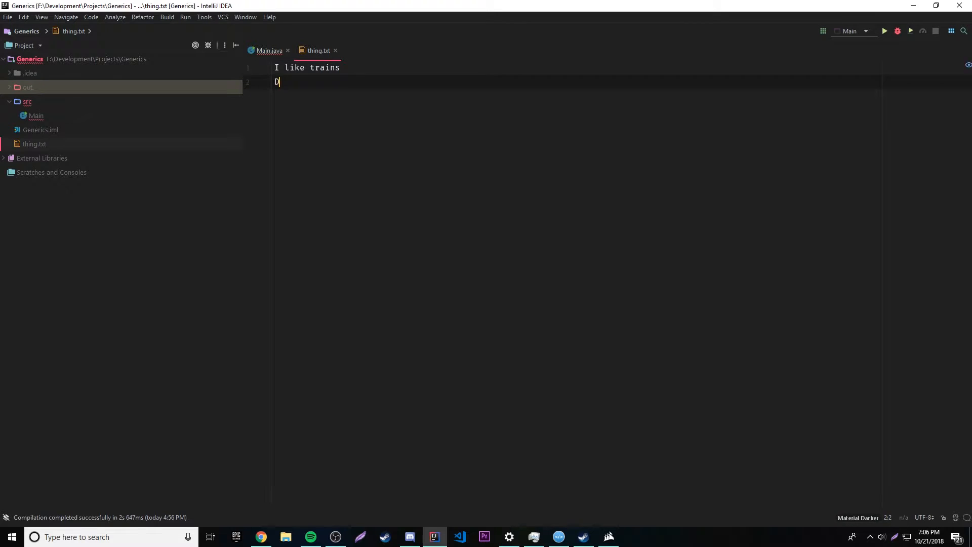
pyautogui.write('o you like tr')
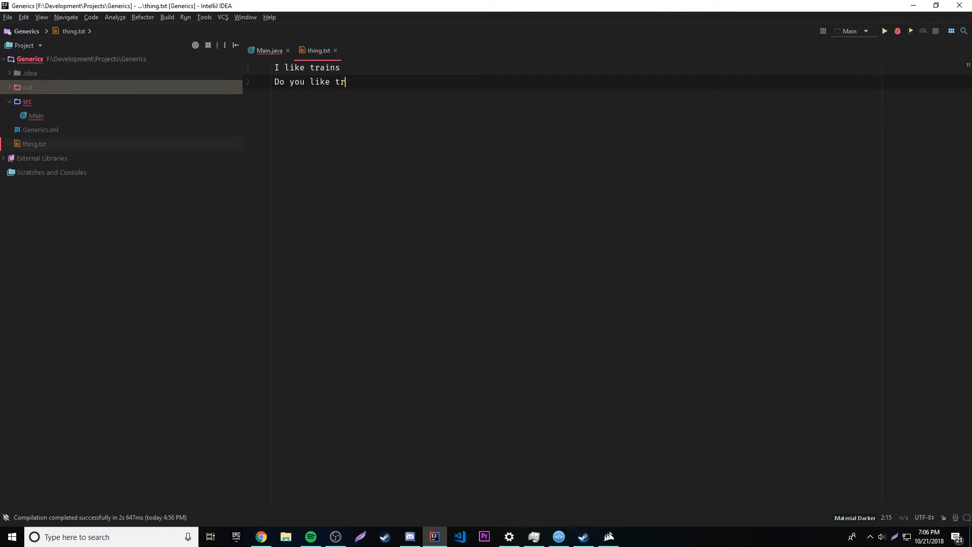
# - Wrap the thing.txt FileInputStream in try with catch (IOException e) printing e
pyautogui.click(270, 51)
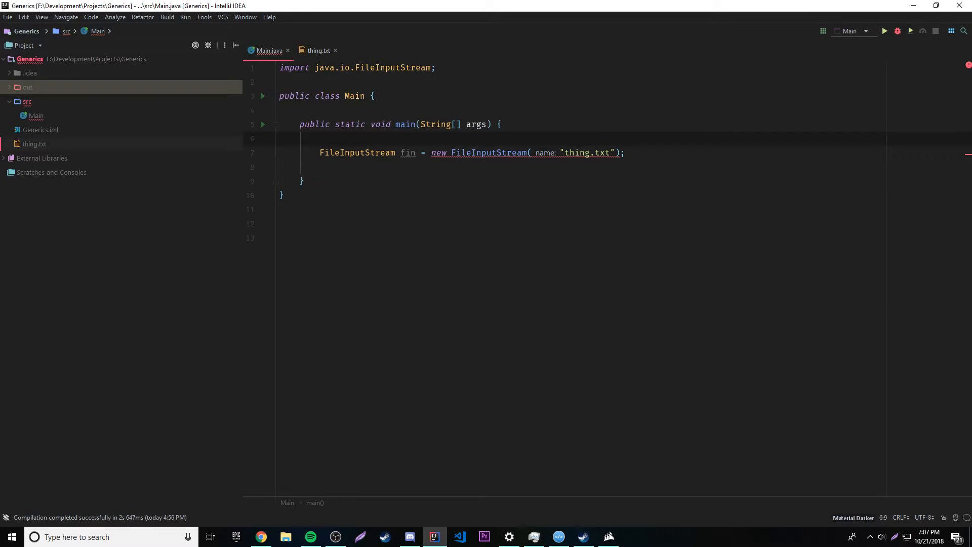
pyautogui.write('try')
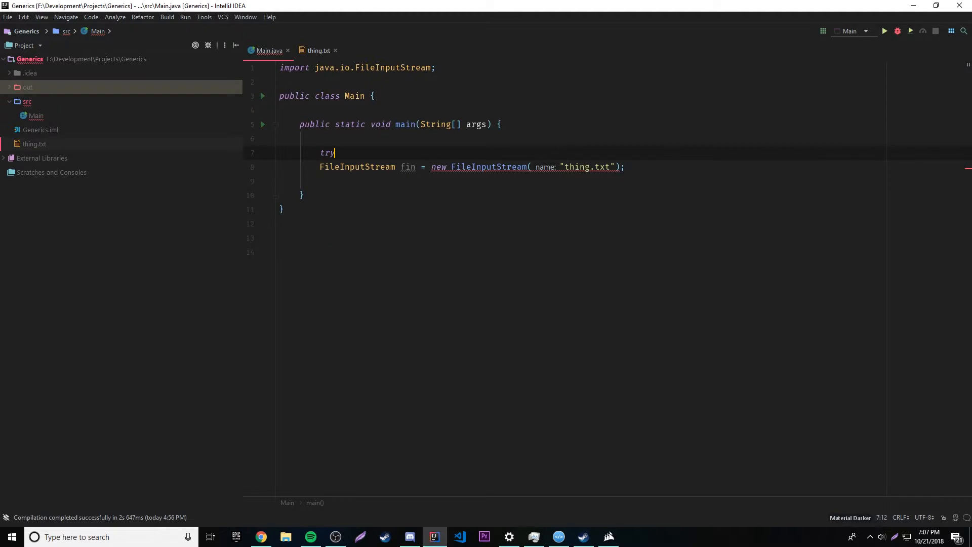
pyautogui.write('{')
pyautogui.click(618, 180)
pyautogui.write('}catch (')
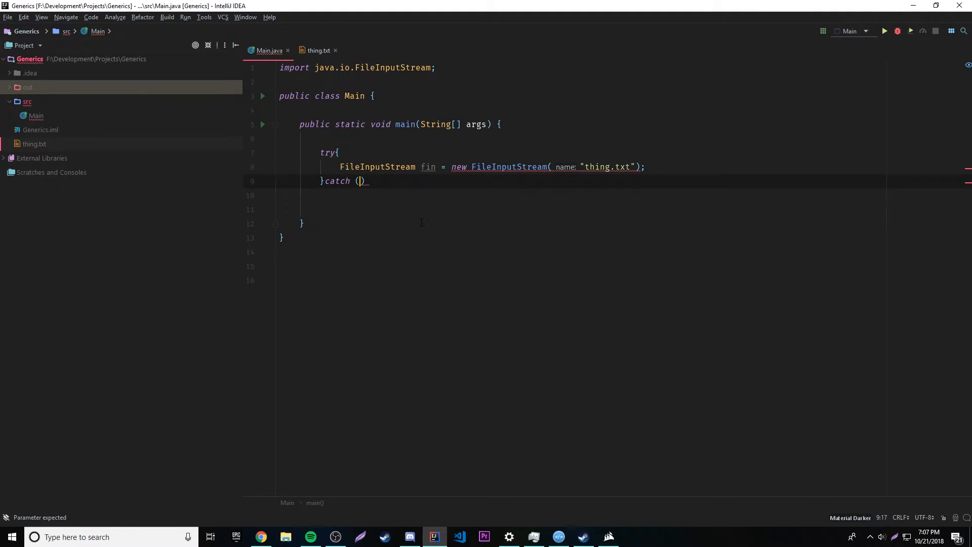
pyautogui.write('Io')
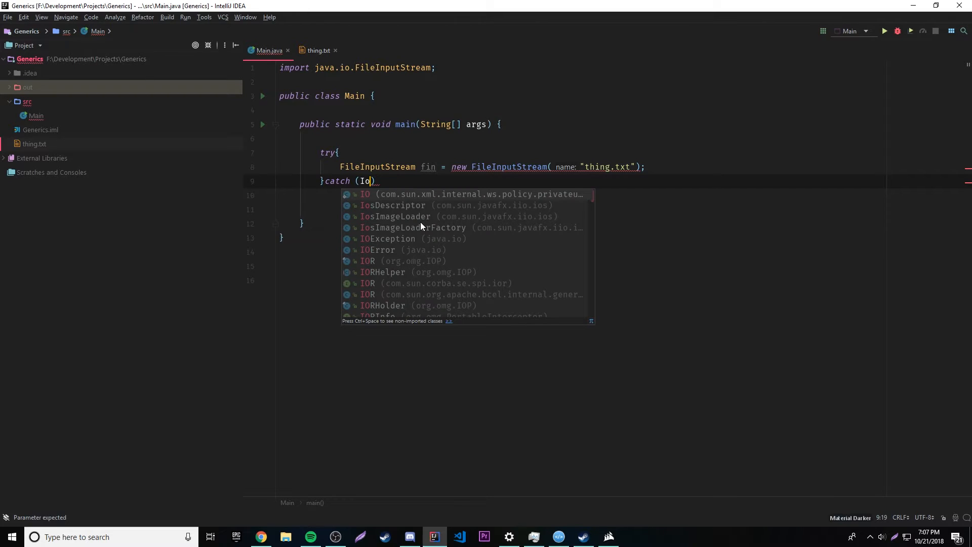
pyautogui.write('e')
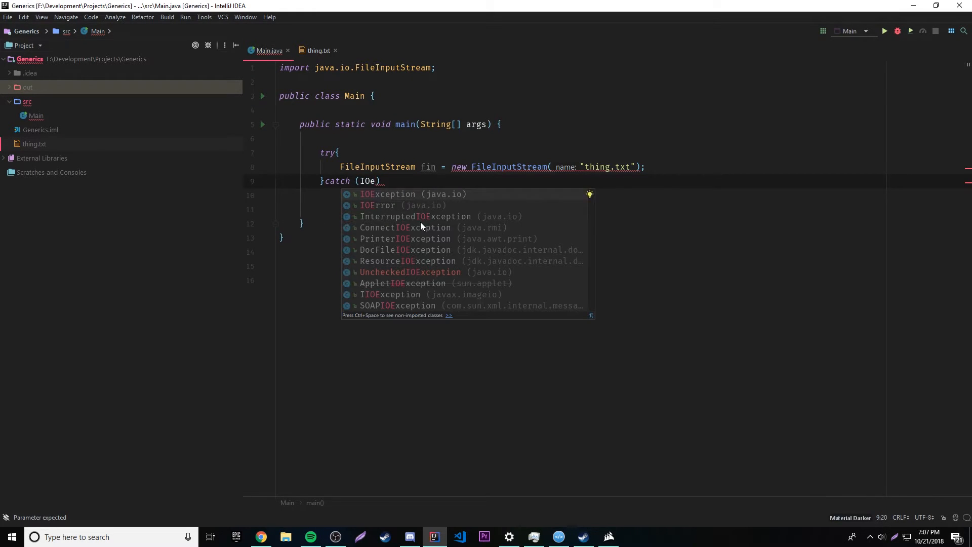
pyautogui.click(394, 195)
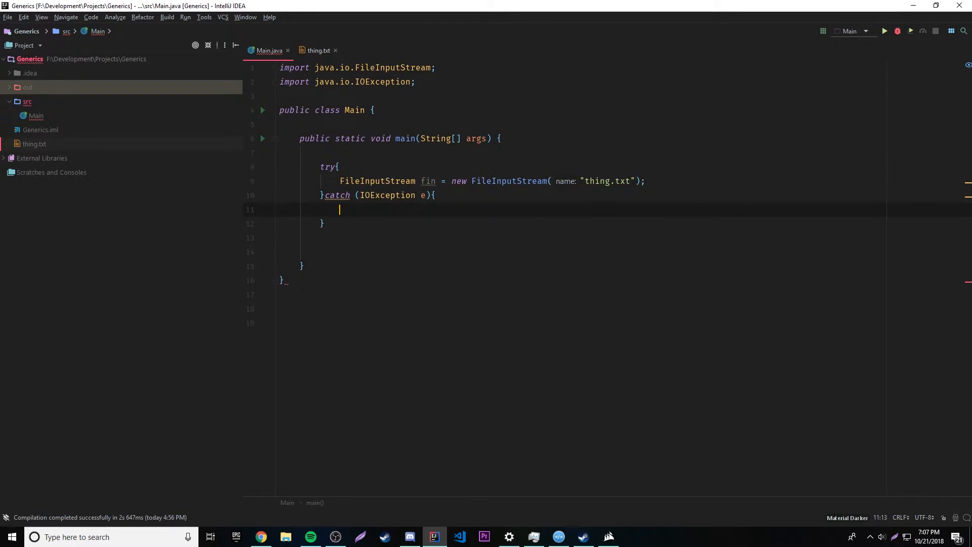
pyautogui.write('System.out.println(e);')
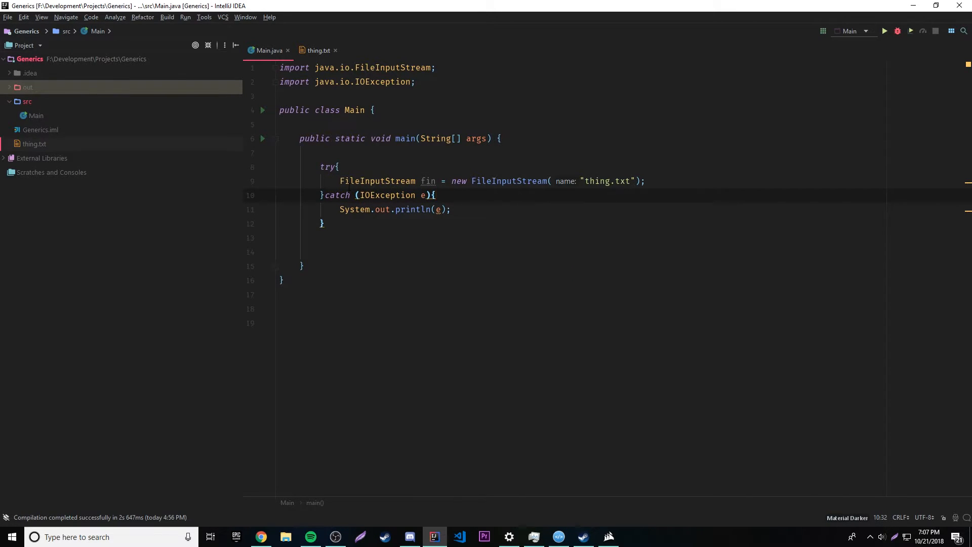
# - Add a blank line after the fin declaration inside the try block
pyautogui.click(625, 180)
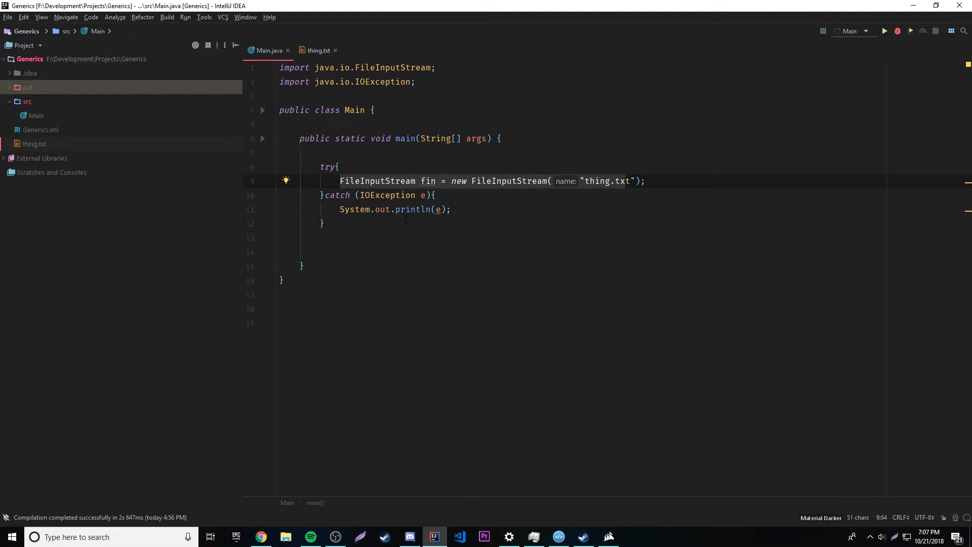
pyautogui.press('enter')
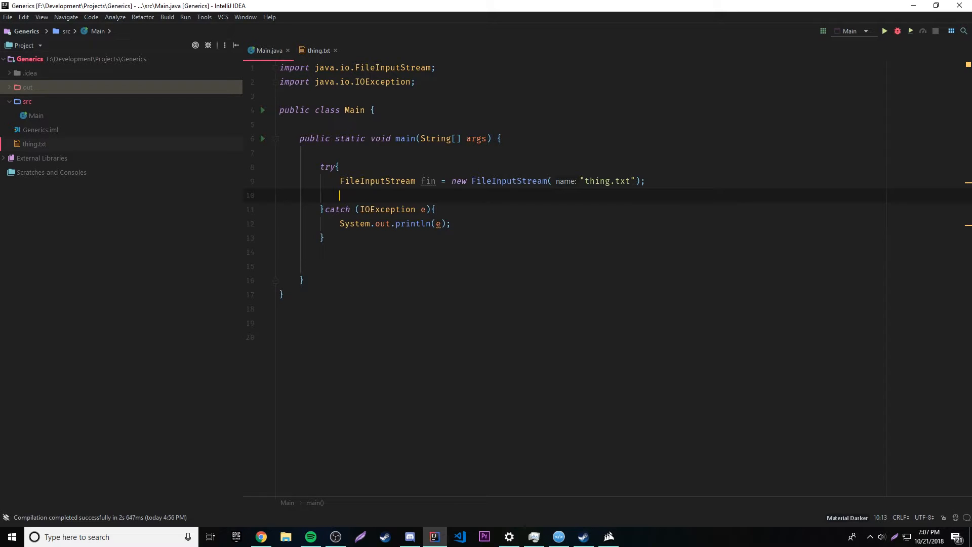
# - Add a do-while skeleton, declare int input, and read fin into input inside it
pyautogui.write('do{')
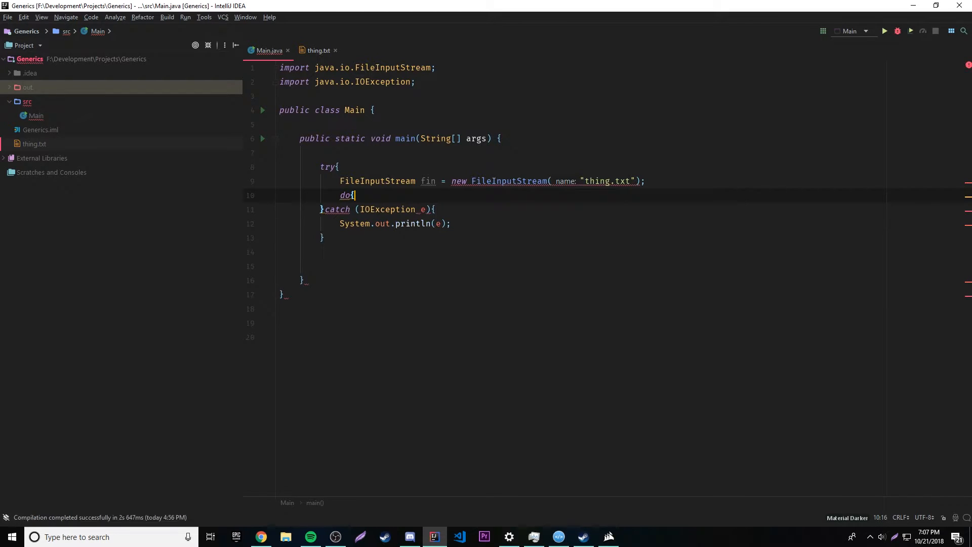
pyautogui.press('enter')
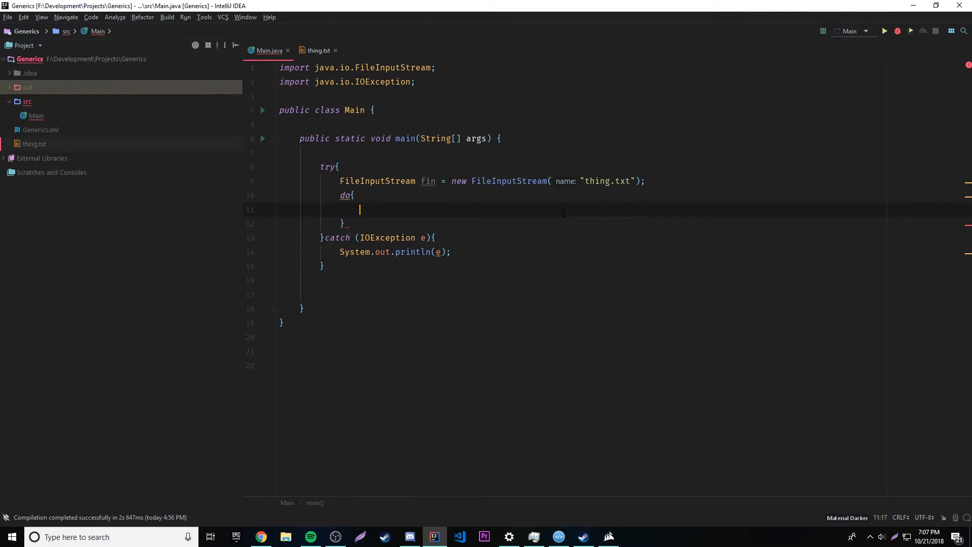
pyautogui.write('}whil')
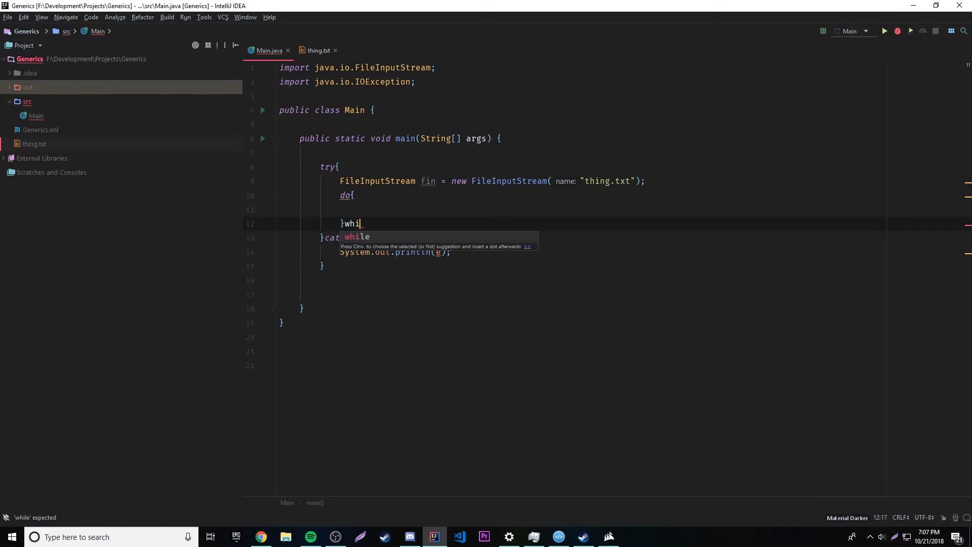
pyautogui.press('Escape')
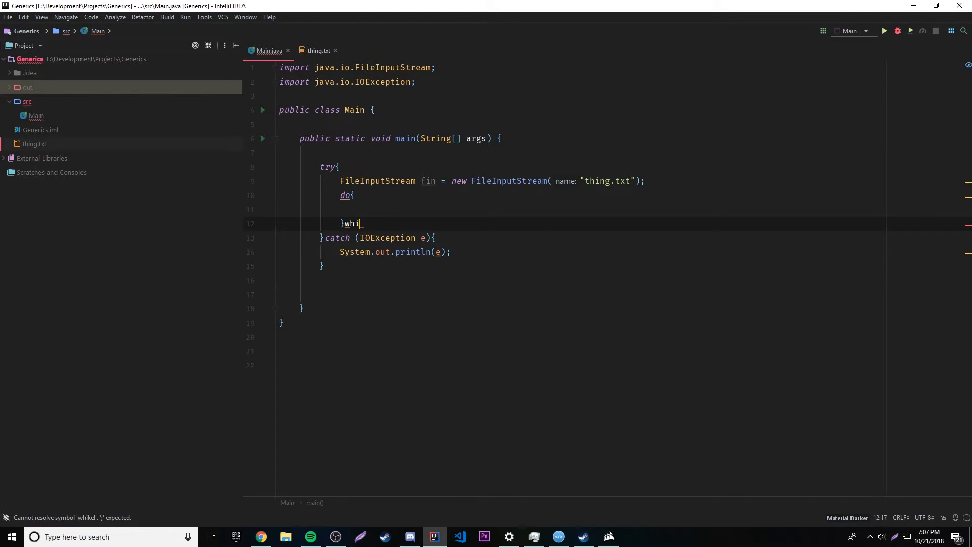
pyautogui.write('le();')
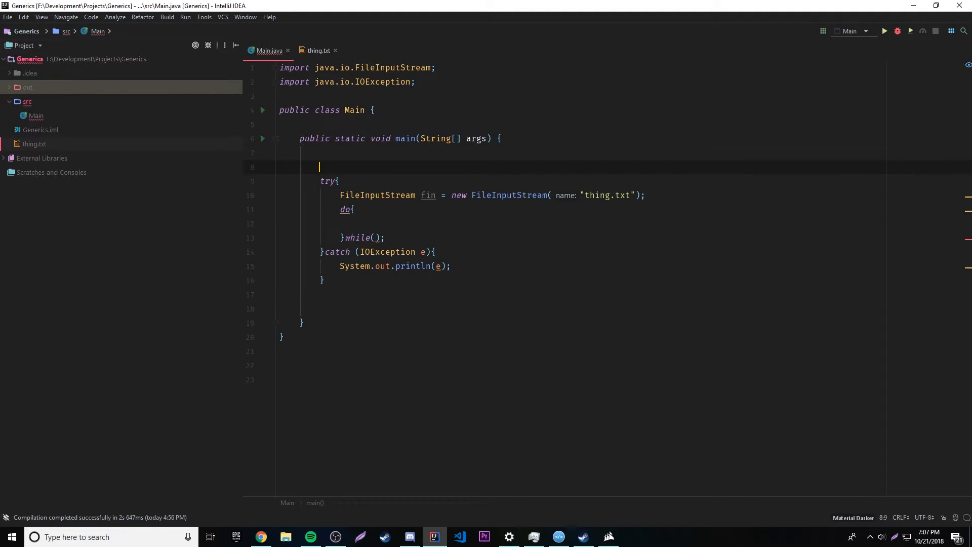
pyautogui.write('int input;')
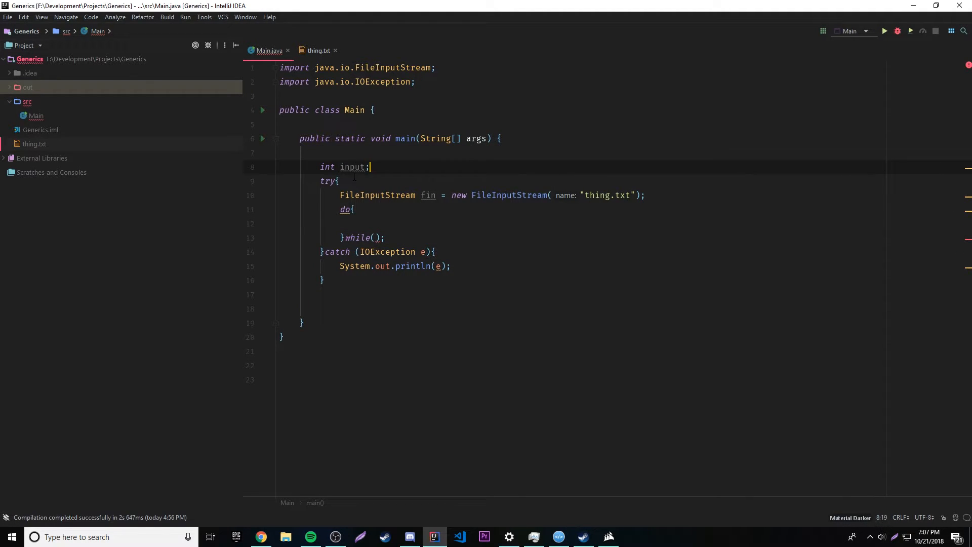
pyautogui.write('input = fin.read();')
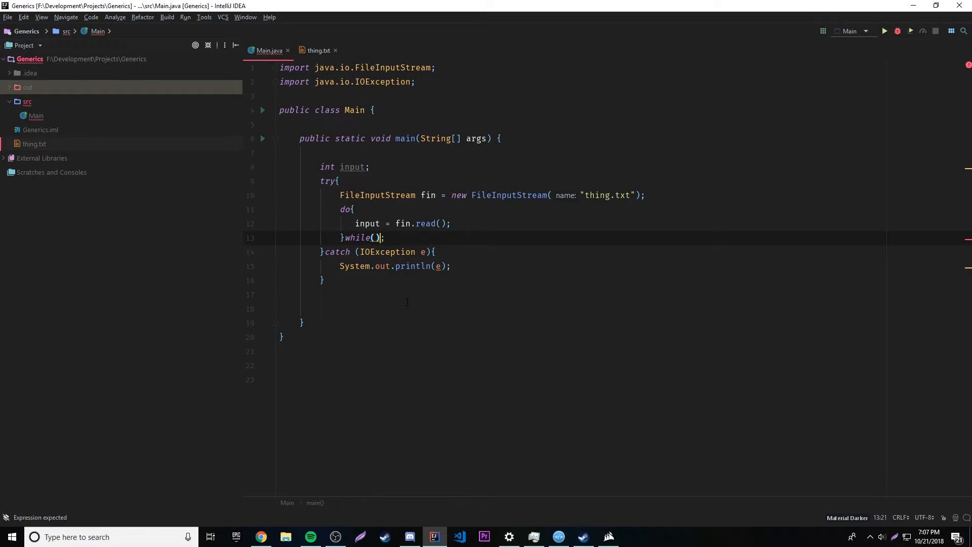
# - Print input in the loop and set the while condition to input != -1
pyautogui.click(452, 224)
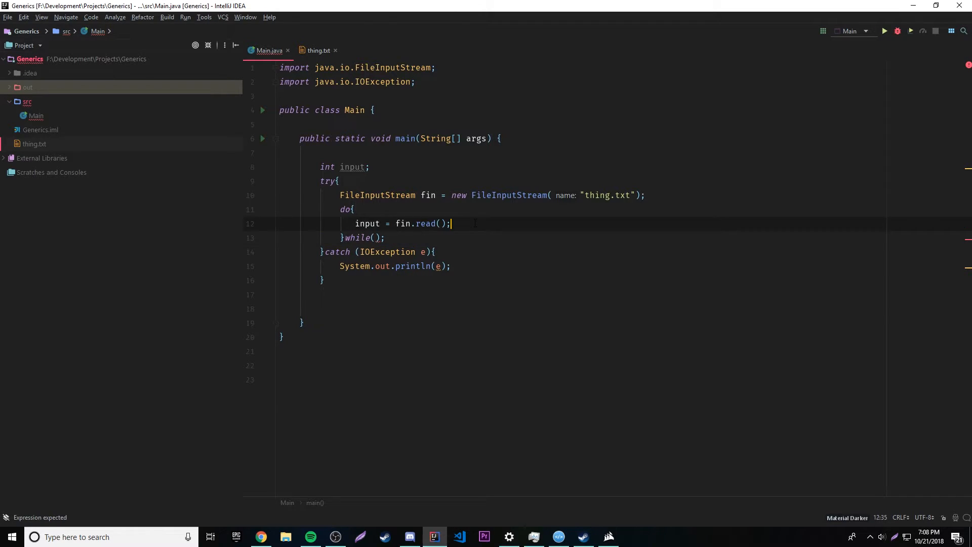
pyautogui.write('System.out.println(input);')
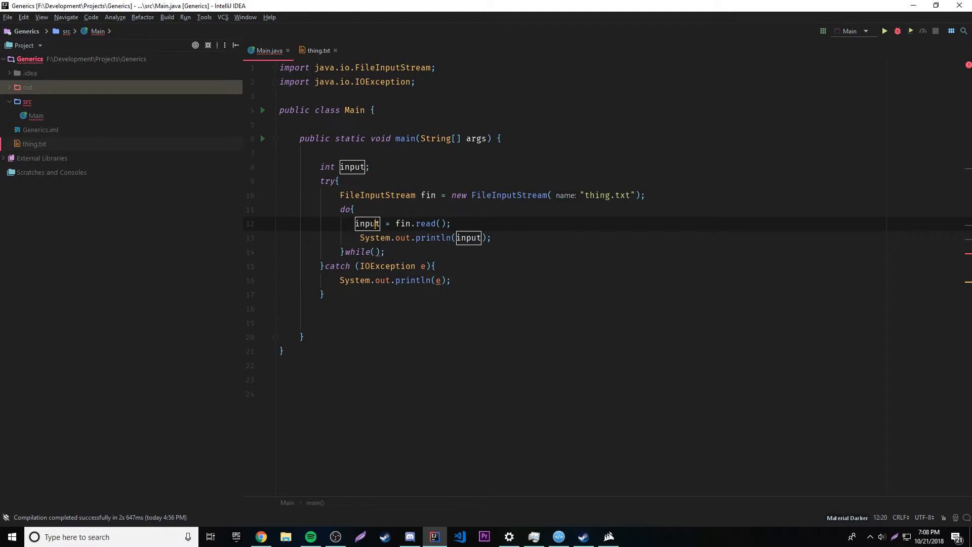
pyautogui.click(374, 252)
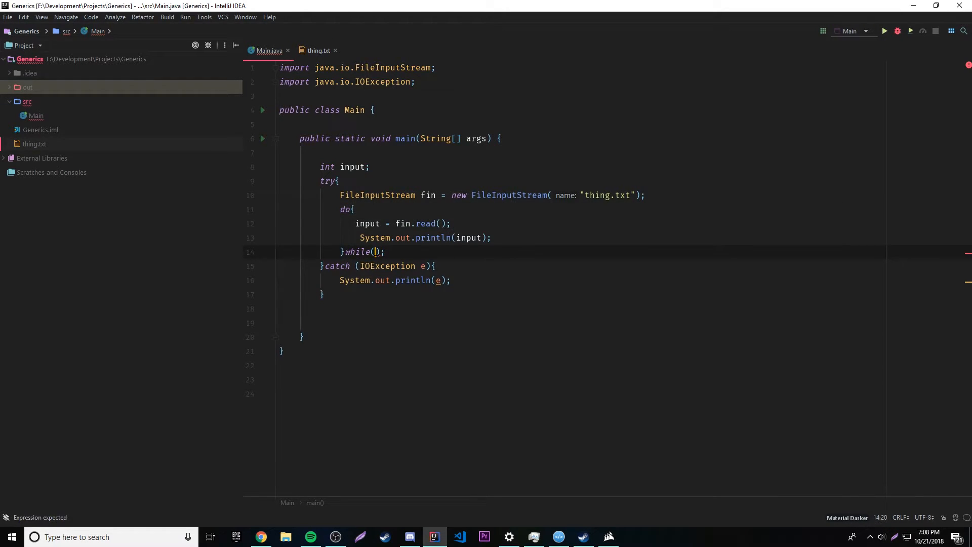
pyautogui.write('input !')
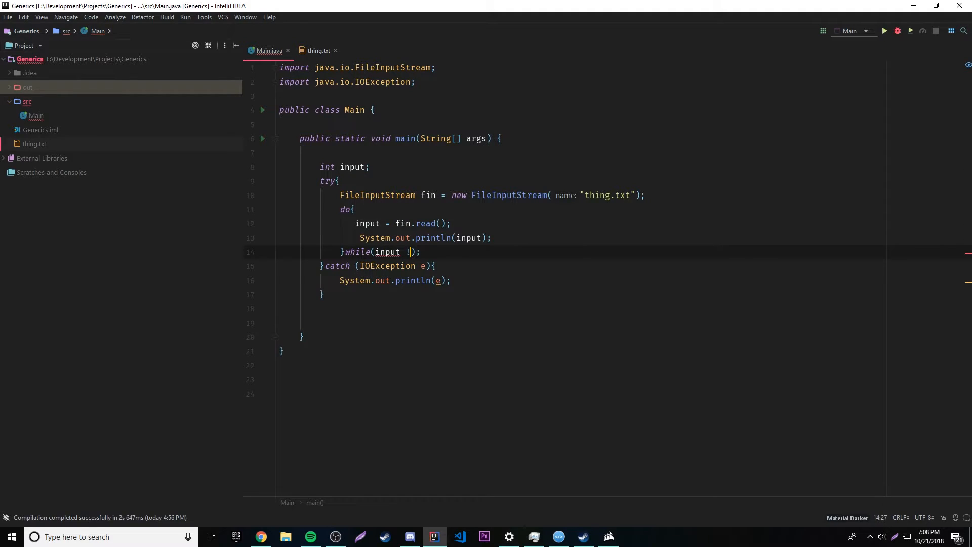
pyautogui.write('= -1')
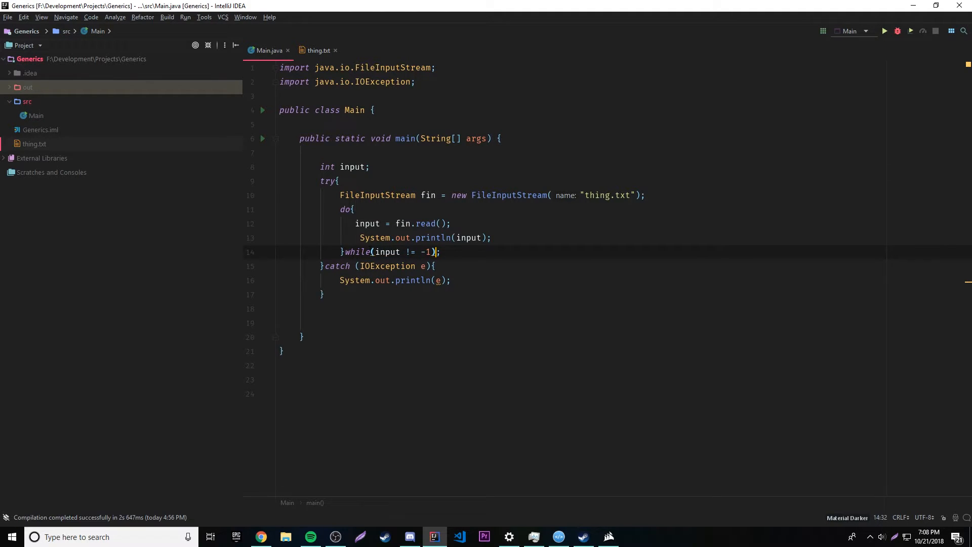
pyautogui.click(374, 236)
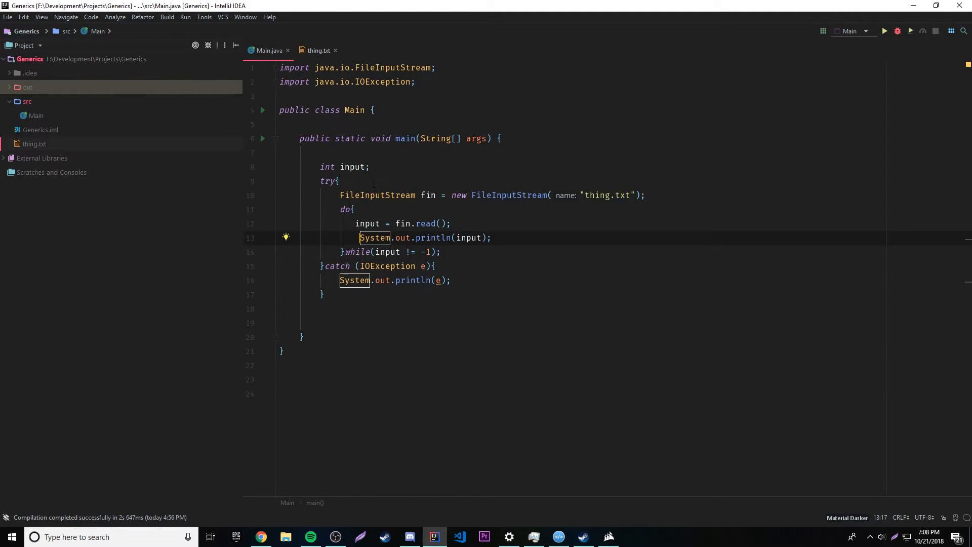
# - Run Main, then cast input to (char) in println and rerun to print characters
pyautogui.click(323, 294)
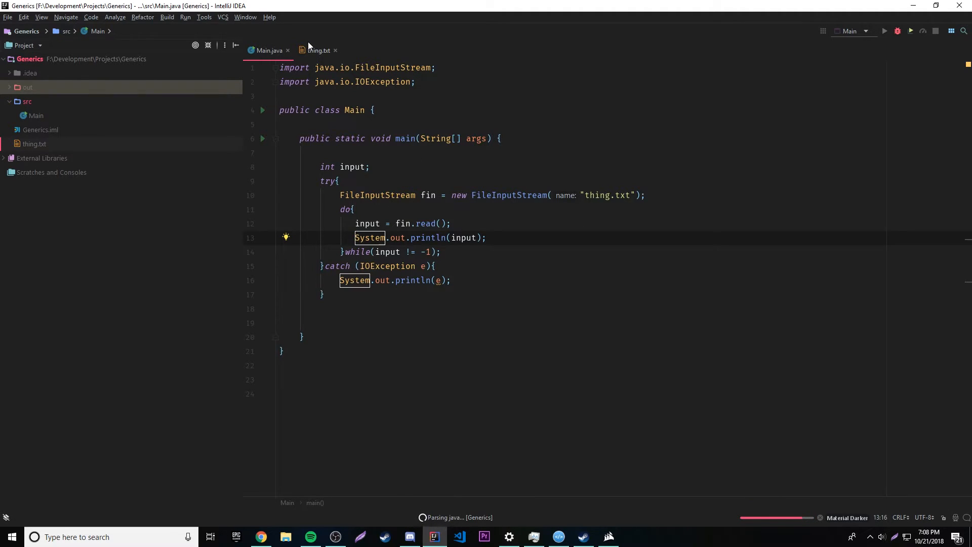
pyautogui.click(897, 32)
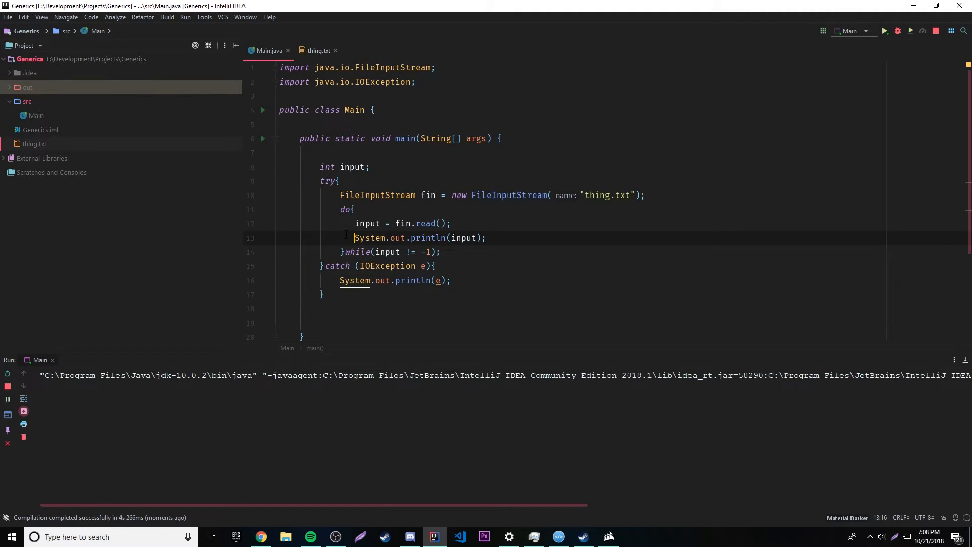
pyautogui.click(884, 31)
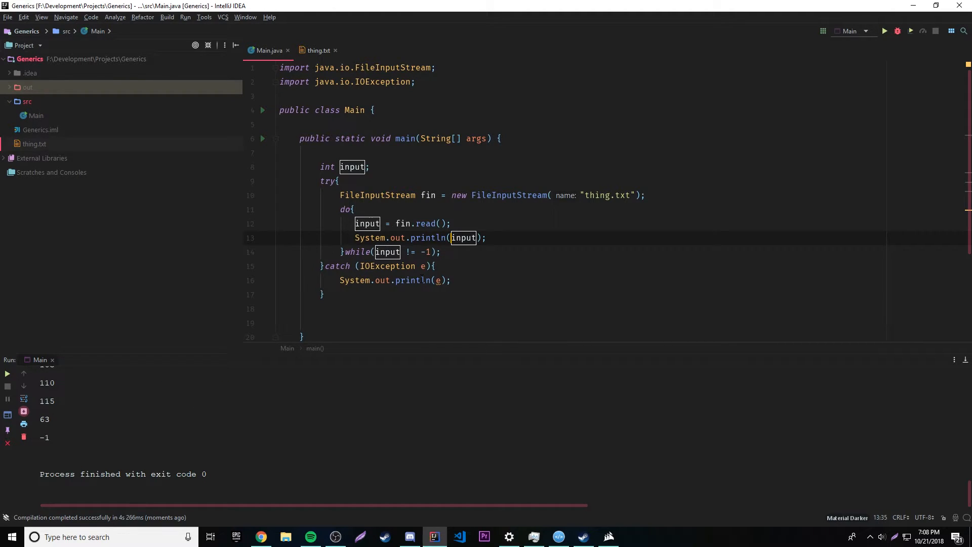
pyautogui.write('(char)')
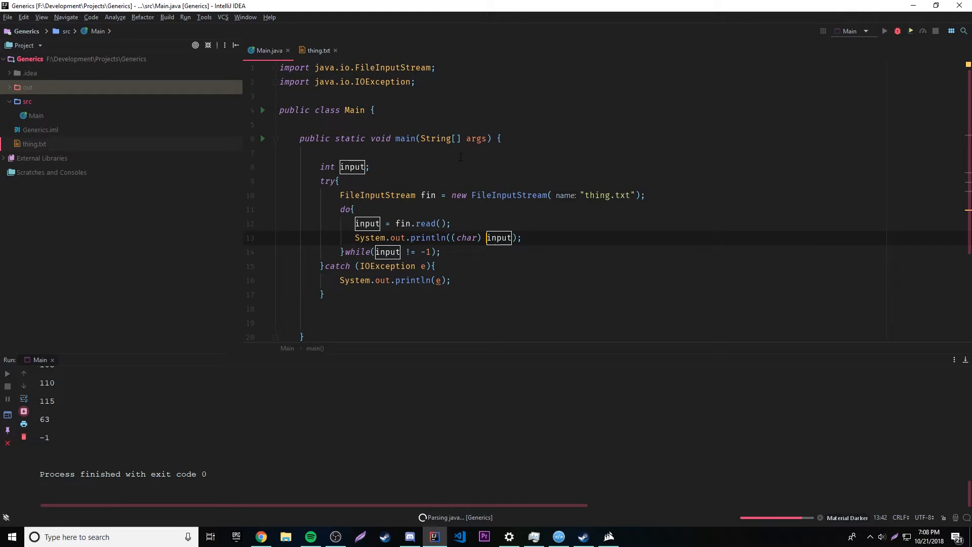
pyautogui.click(884, 32)
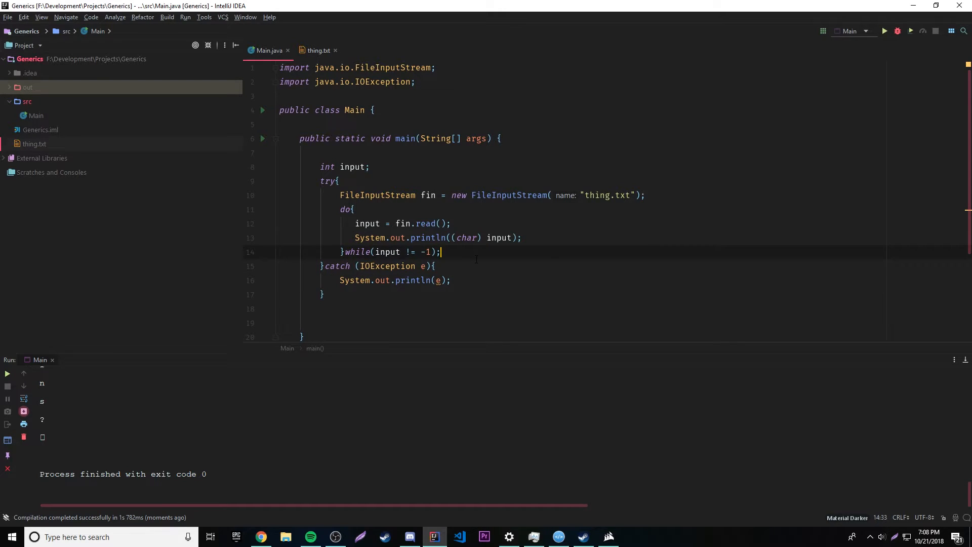
pyautogui.moveTo(320, 431)
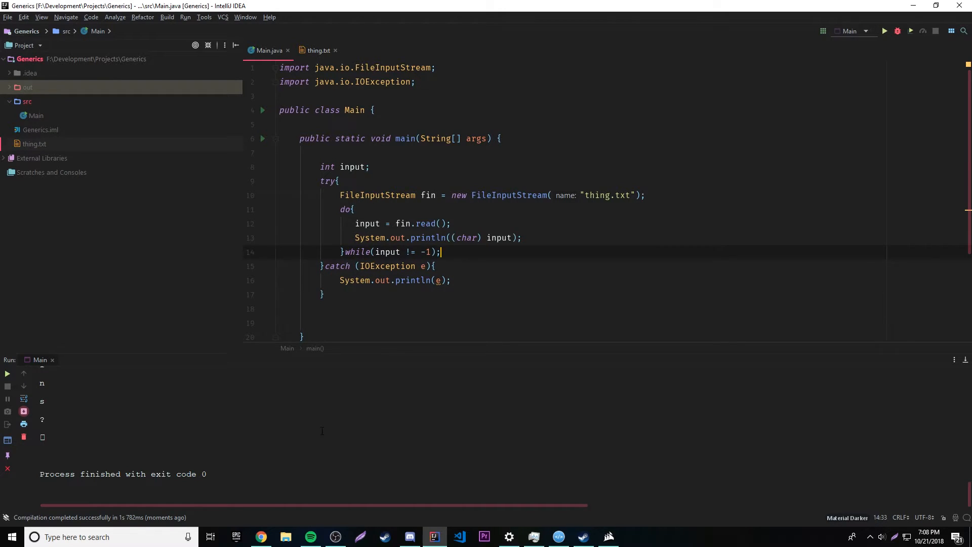
pyautogui.moveTo(337, 433)
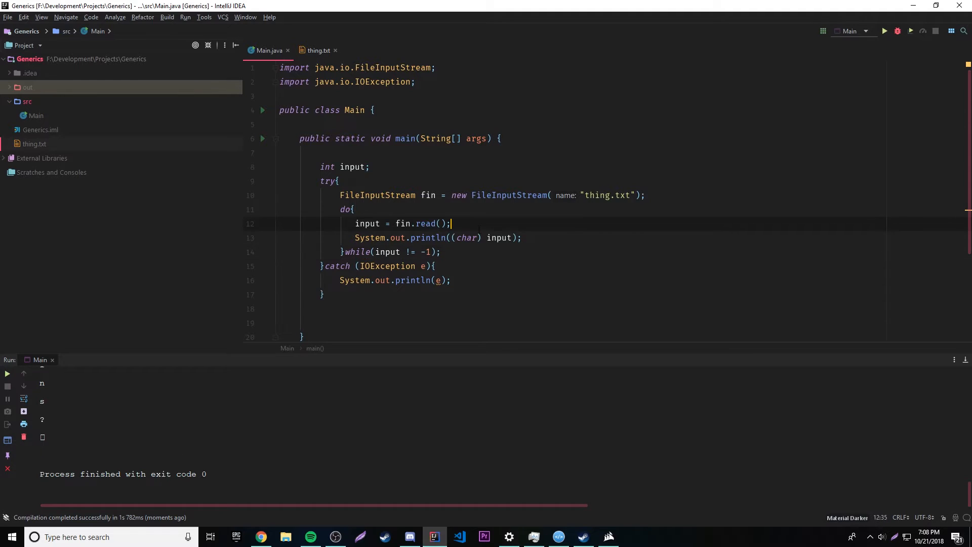
# - Add fin.close(); right after the do-while loop inside the try block
pyautogui.click(522, 237)
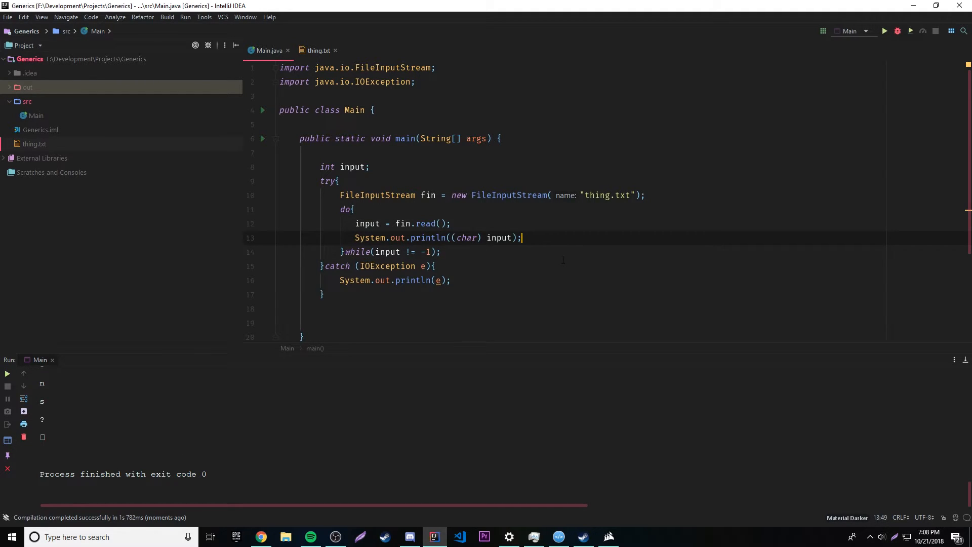
pyautogui.moveTo(541, 250)
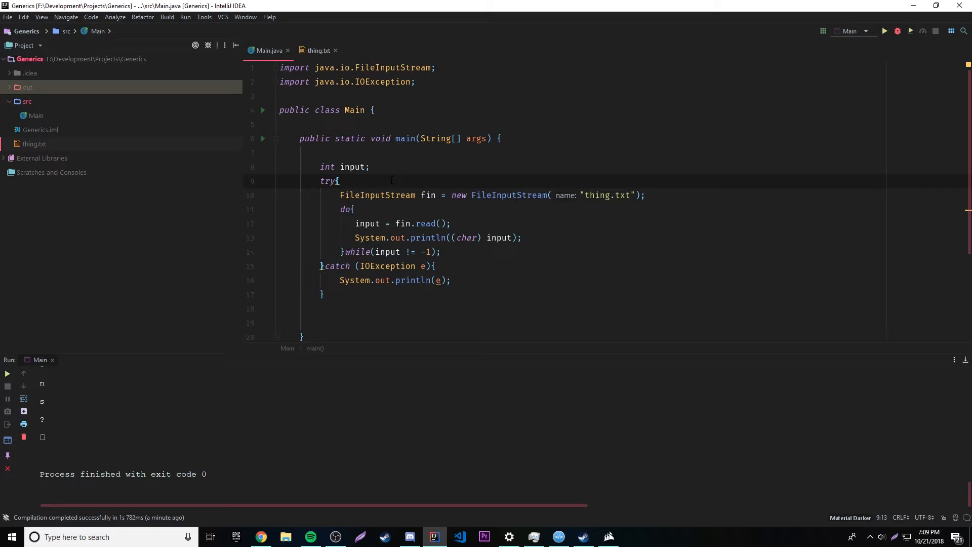
pyautogui.click(440, 252)
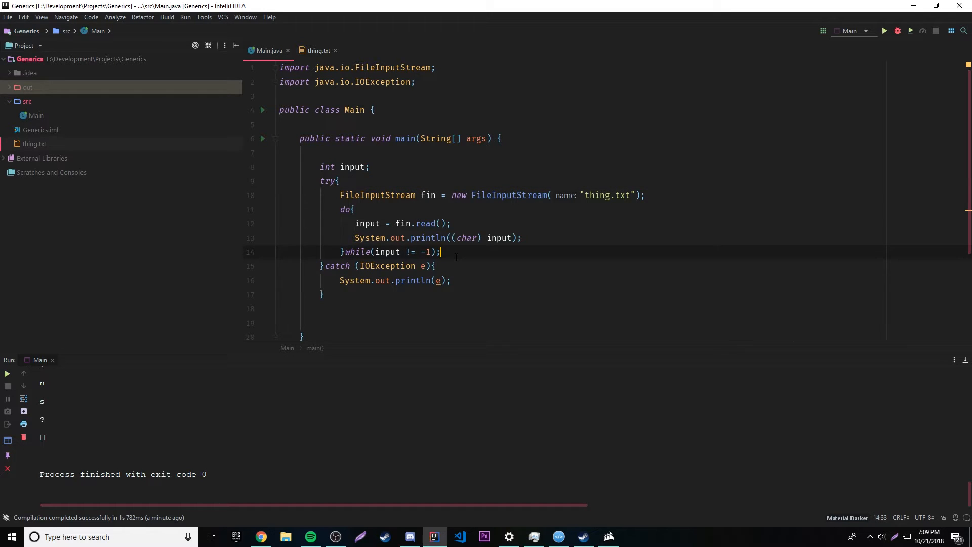
pyautogui.write('fin.close();')
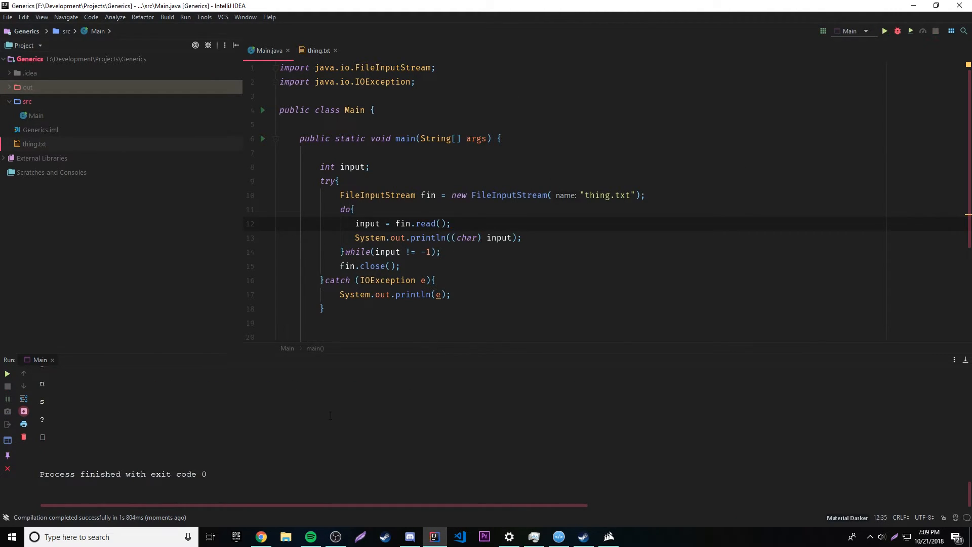
pyautogui.moveTo(465, 257)
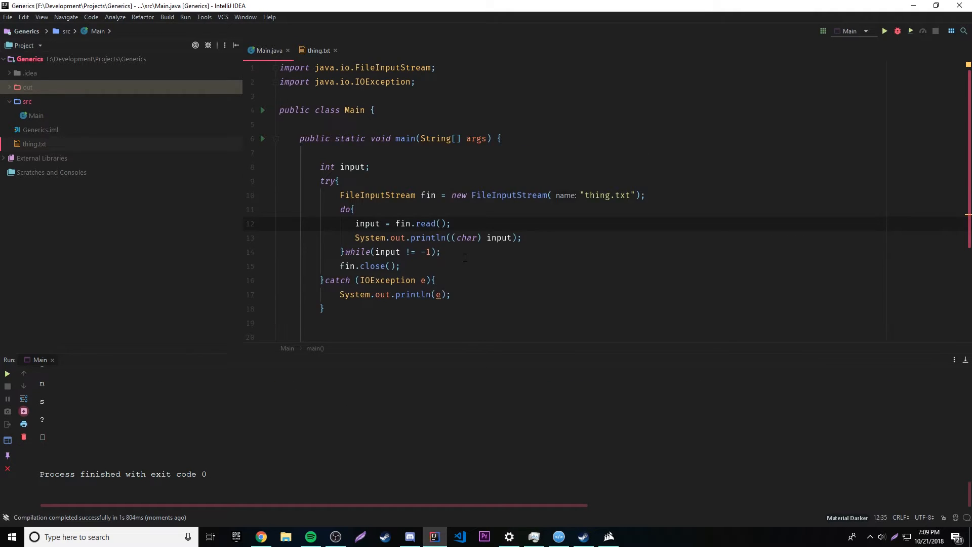
# - Remove the fin.close(); line and place the caret in the try header
pyautogui.scroll(-3)
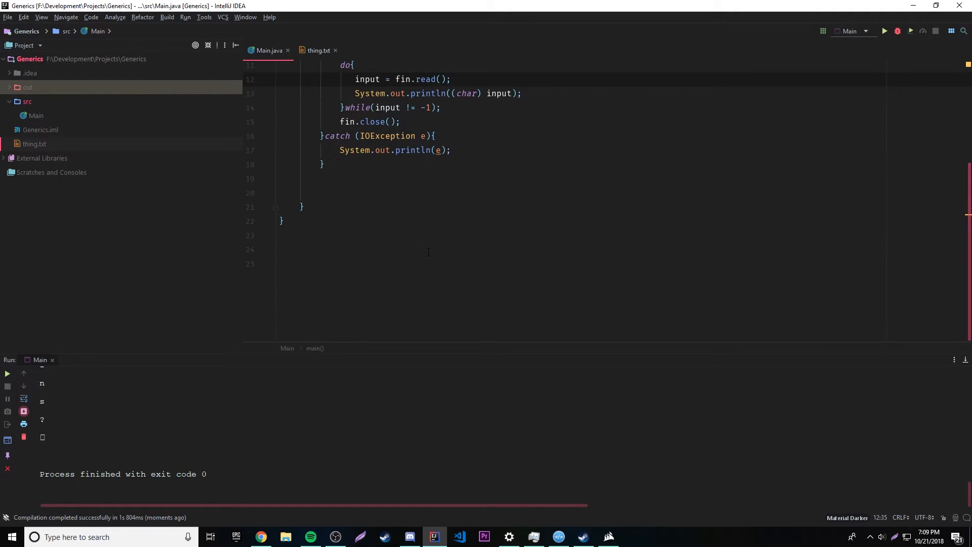
pyautogui.scroll(3)
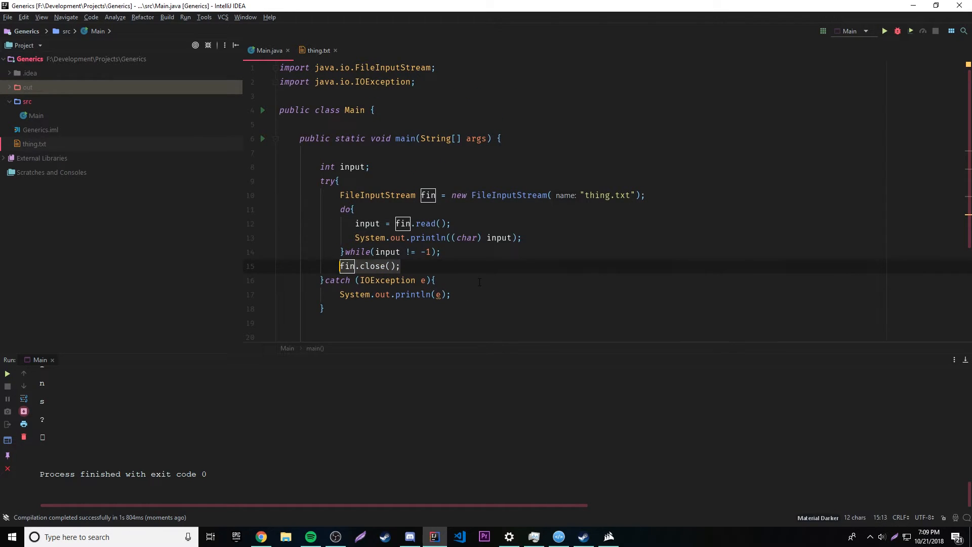
pyautogui.click(401, 267)
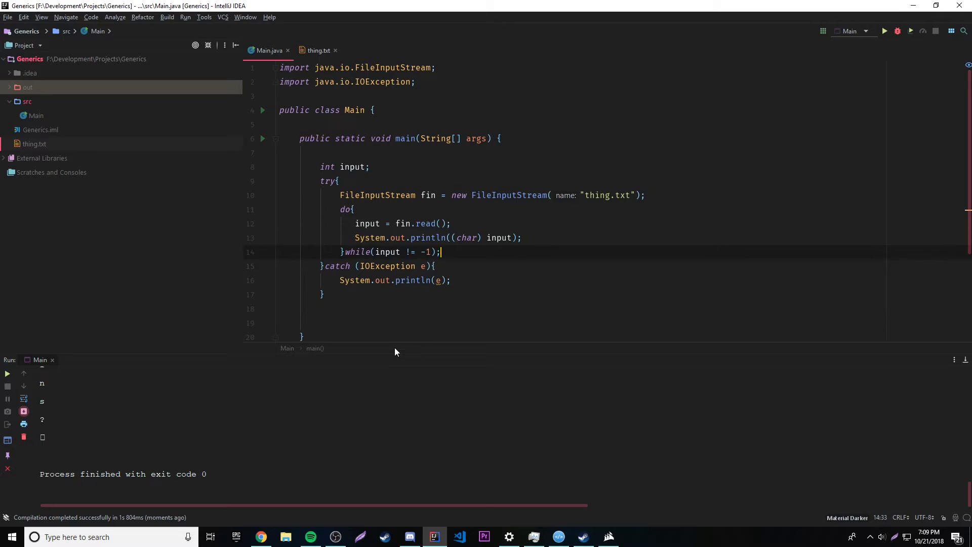
pyautogui.click(327, 180)
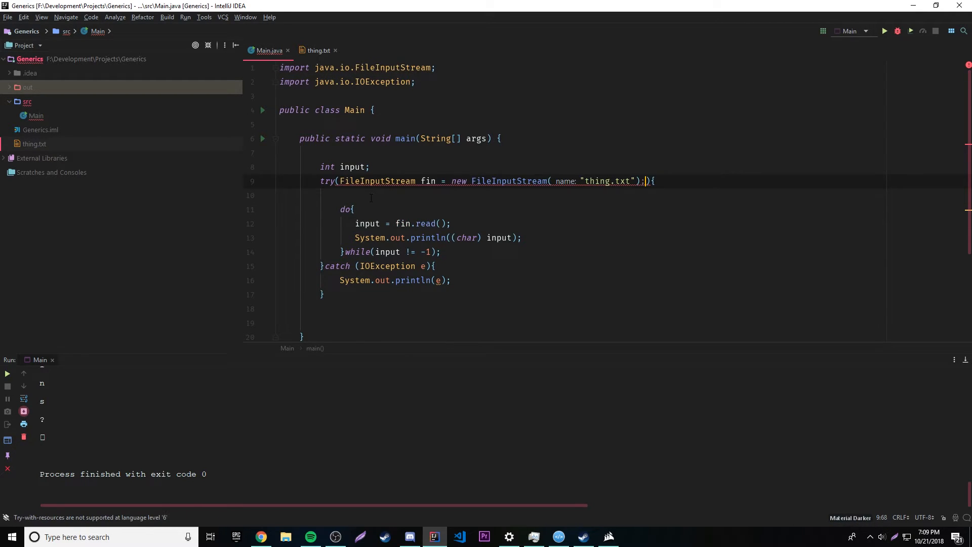
# - Move the FileInputStream declaration into try's parentheses and remove the leftover blank line
pyautogui.press('Backspace')
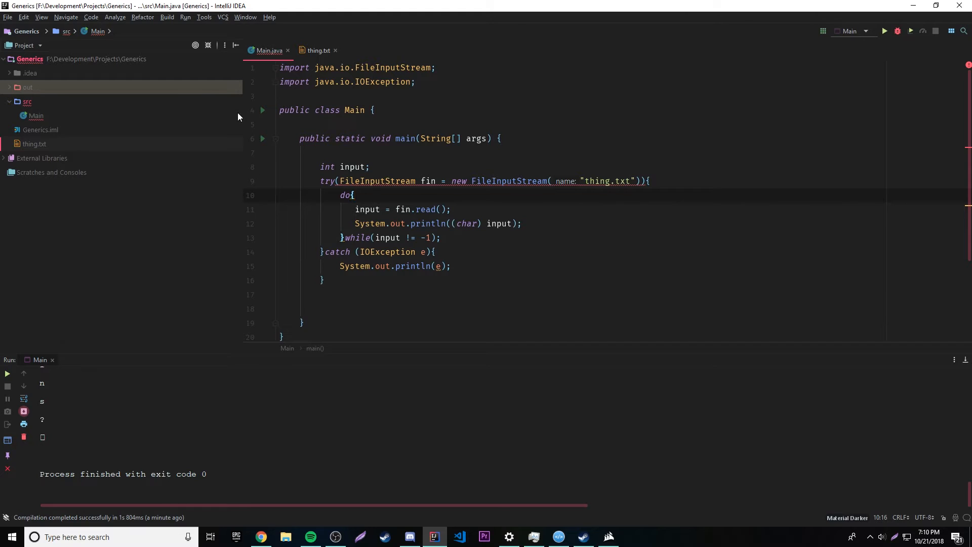
pyautogui.click(7, 17)
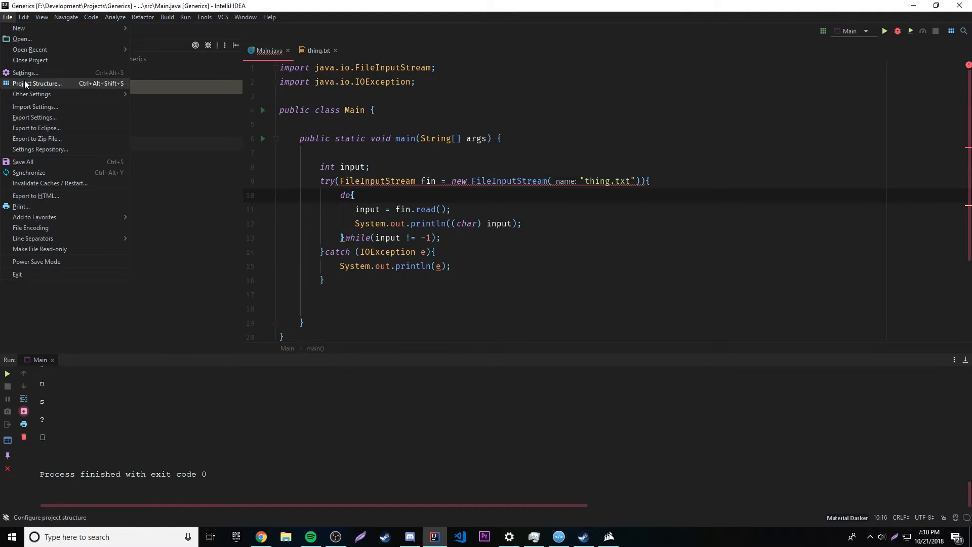
# - Set the project language level to '10 - Local variable type inference' in Project Structure
pyautogui.click(37, 83)
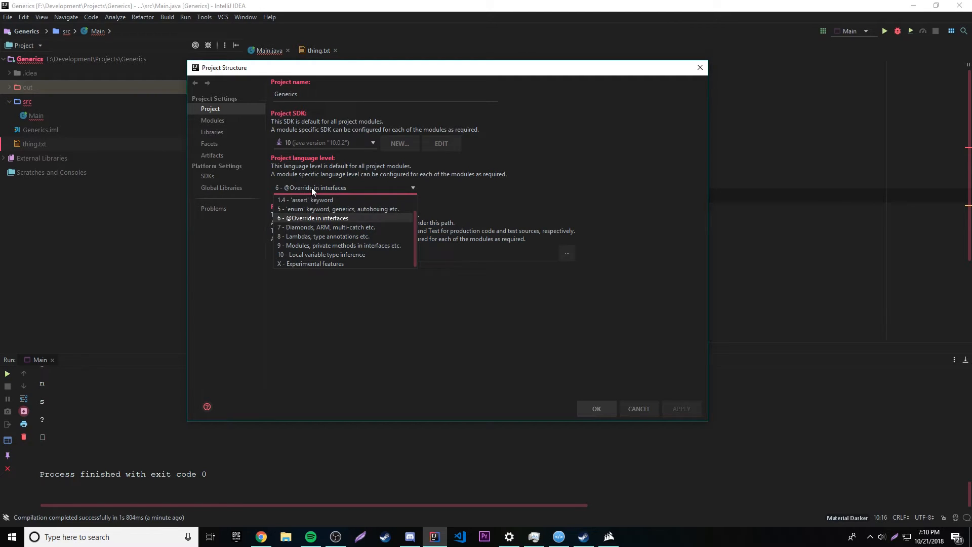
pyautogui.moveTo(325, 226)
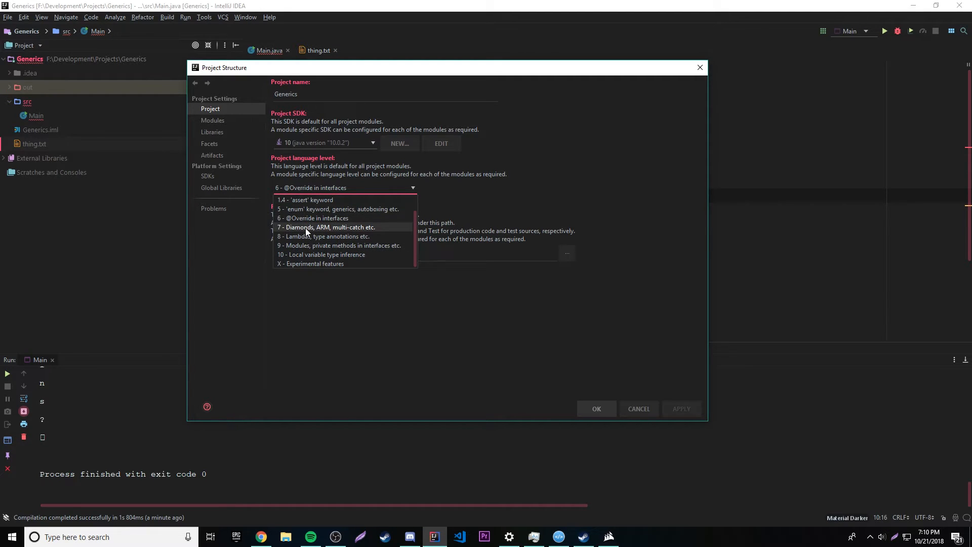
pyautogui.moveTo(296, 249)
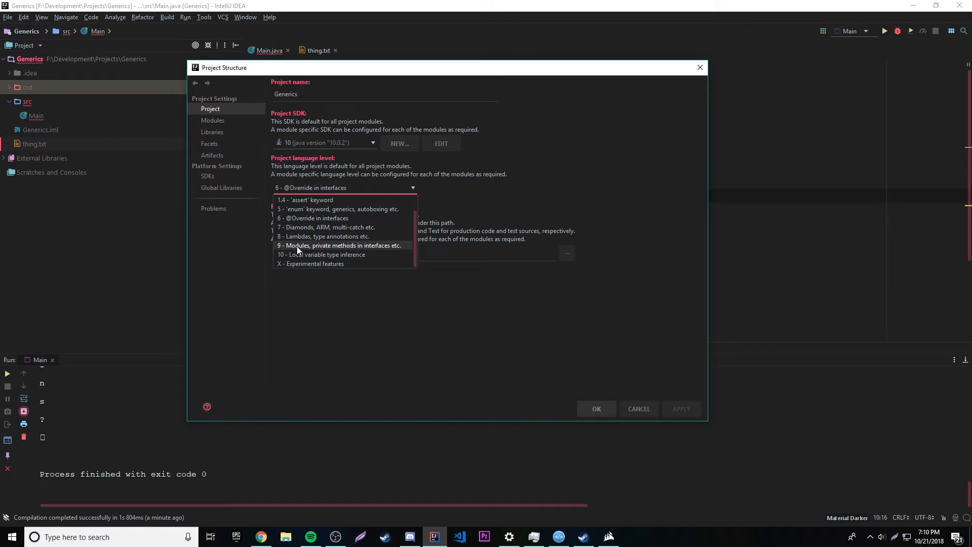
pyautogui.click(321, 255)
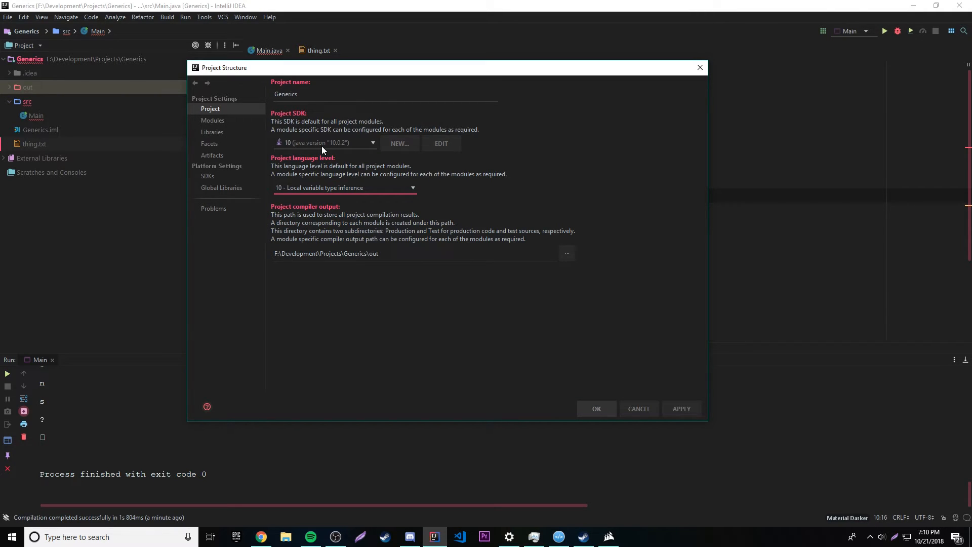
pyautogui.moveTo(411, 267)
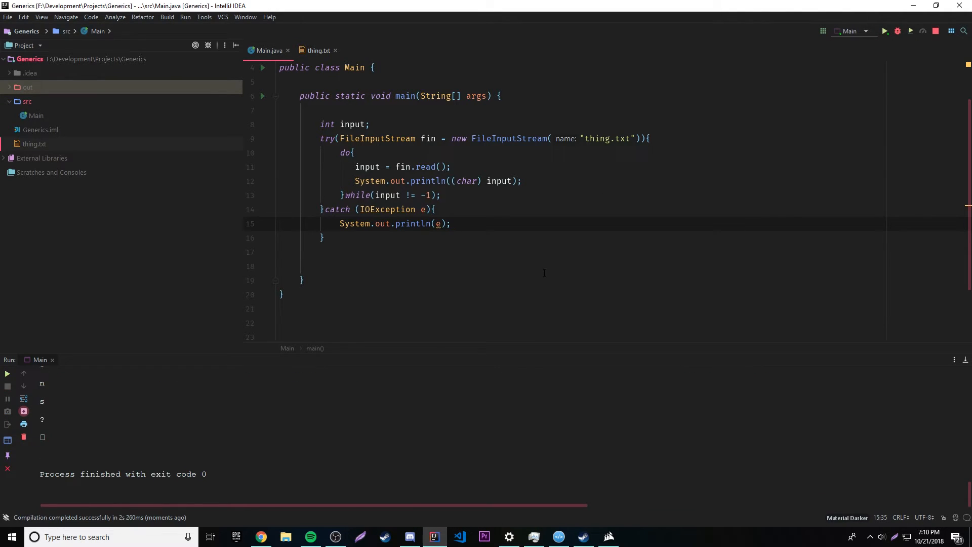
pyautogui.click(436, 208)
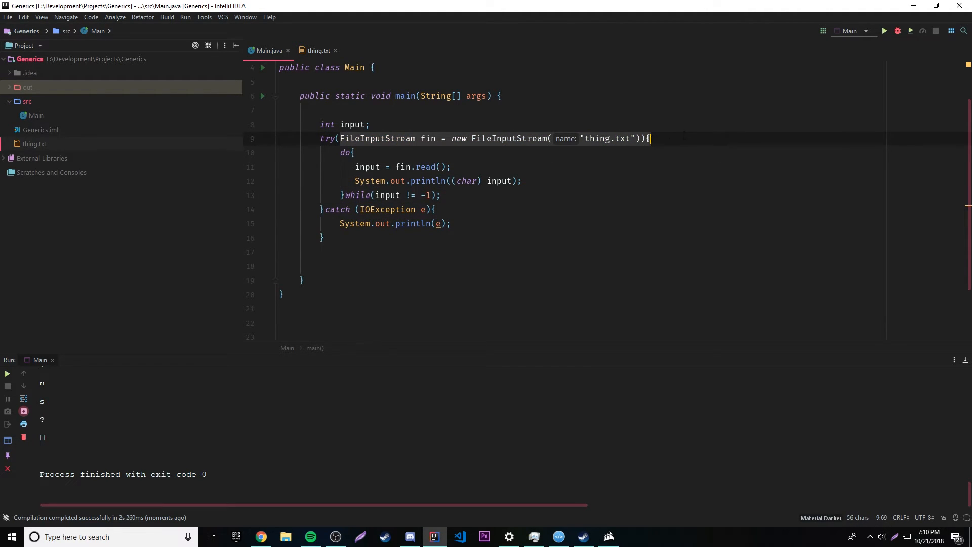
pyautogui.click(452, 222)
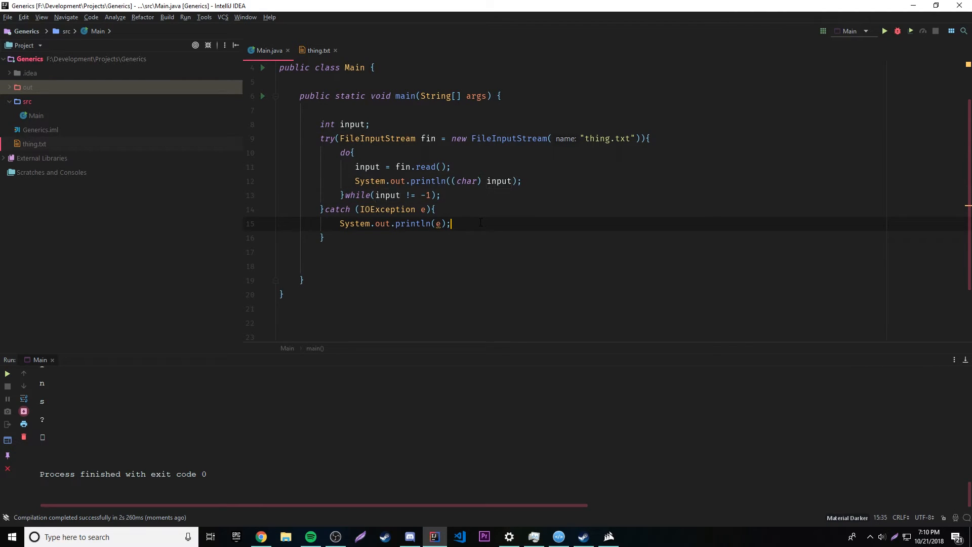
pyautogui.click(369, 139)
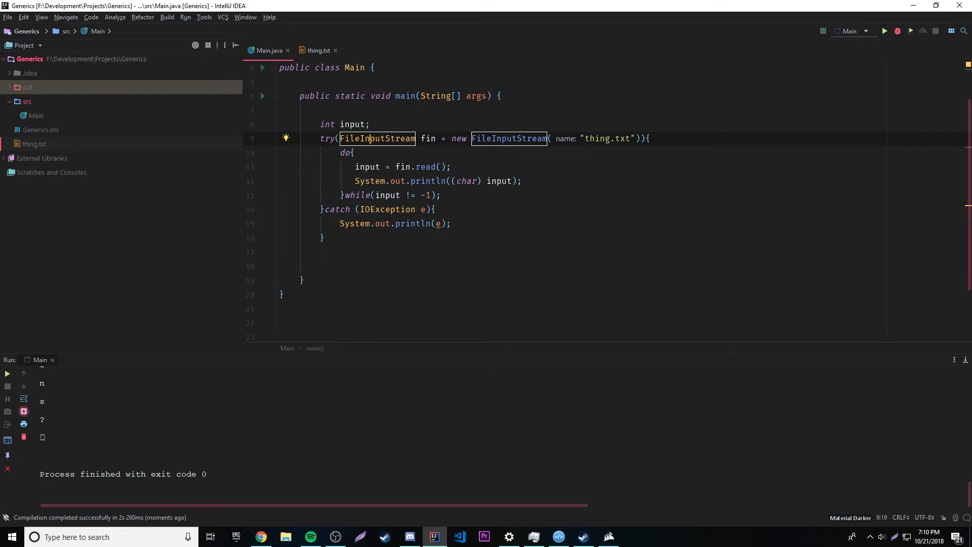
pyautogui.click(355, 152)
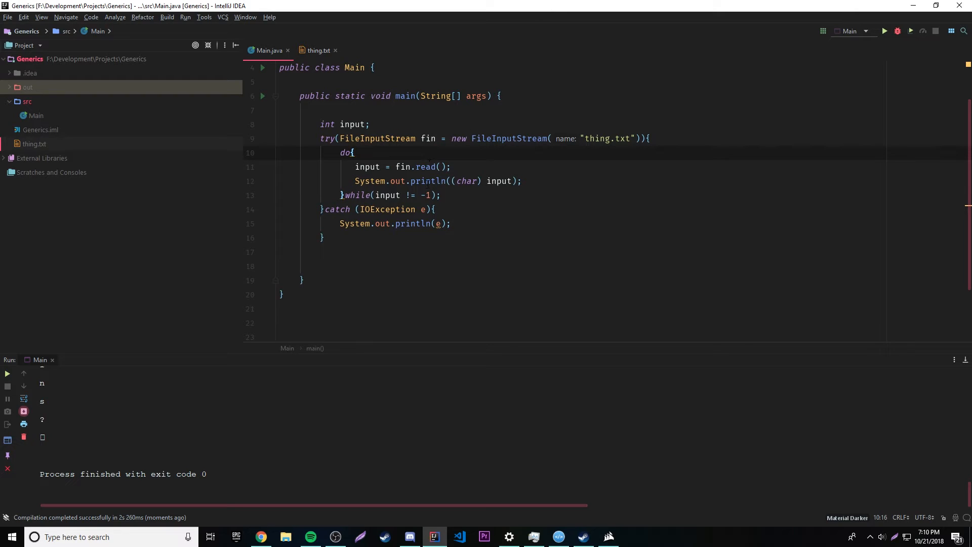
pyautogui.click(280, 252)
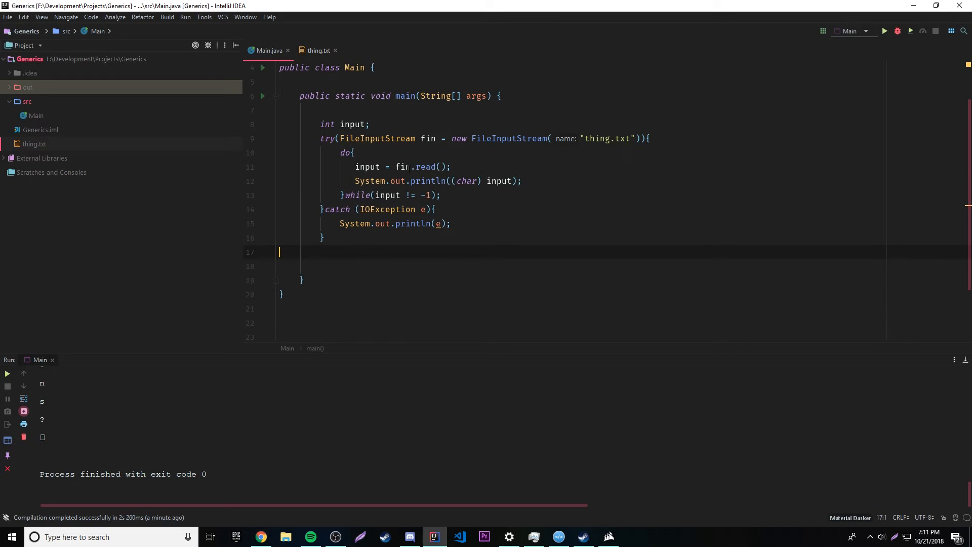
pyautogui.click(354, 153)
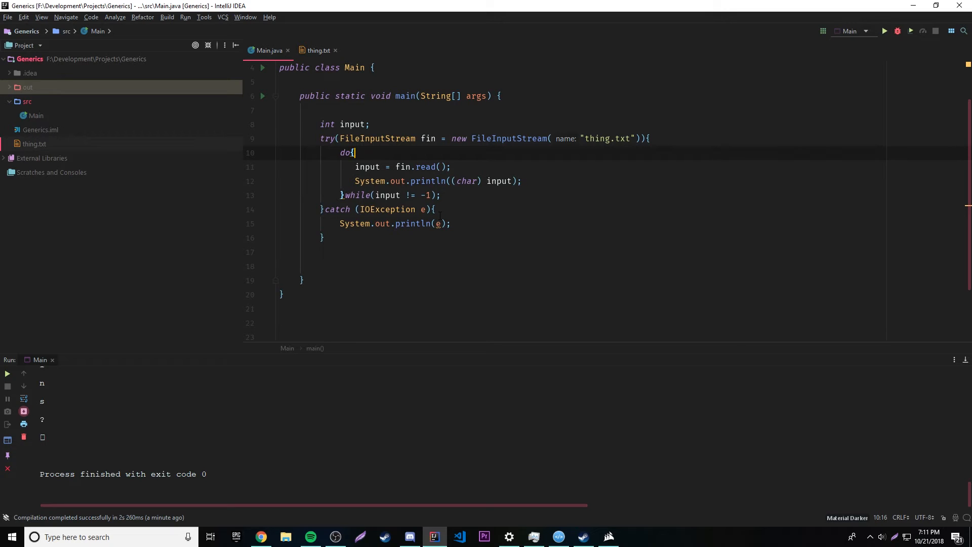
pyautogui.click(631, 139)
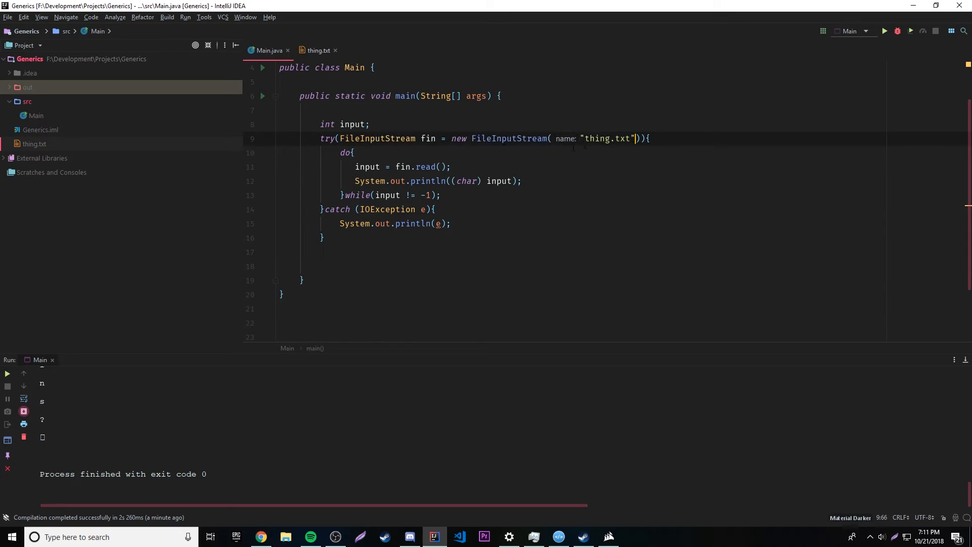
pyautogui.click(355, 153)
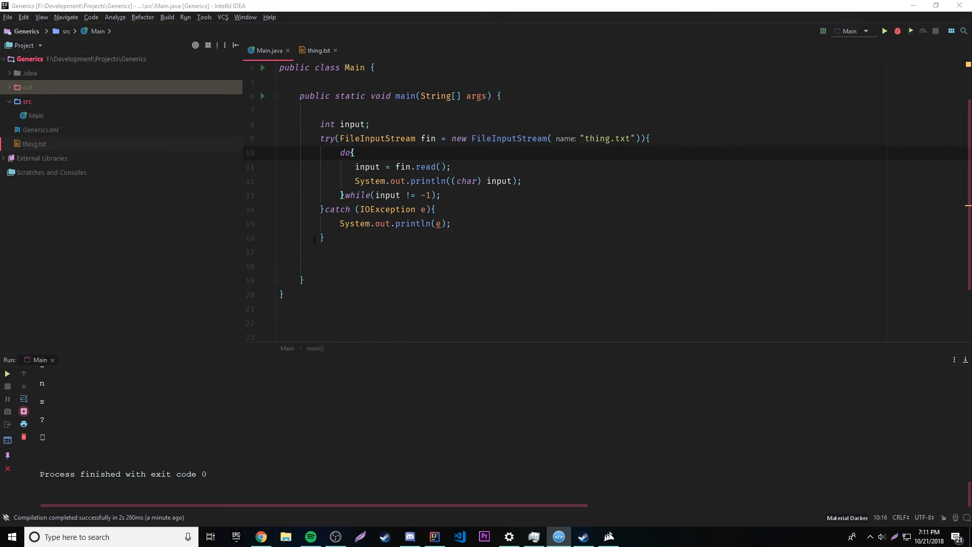
# - Move the booty.txt FileOutputStream fout declaration into try's parentheses as a resource
pyautogui.scroll(-3)
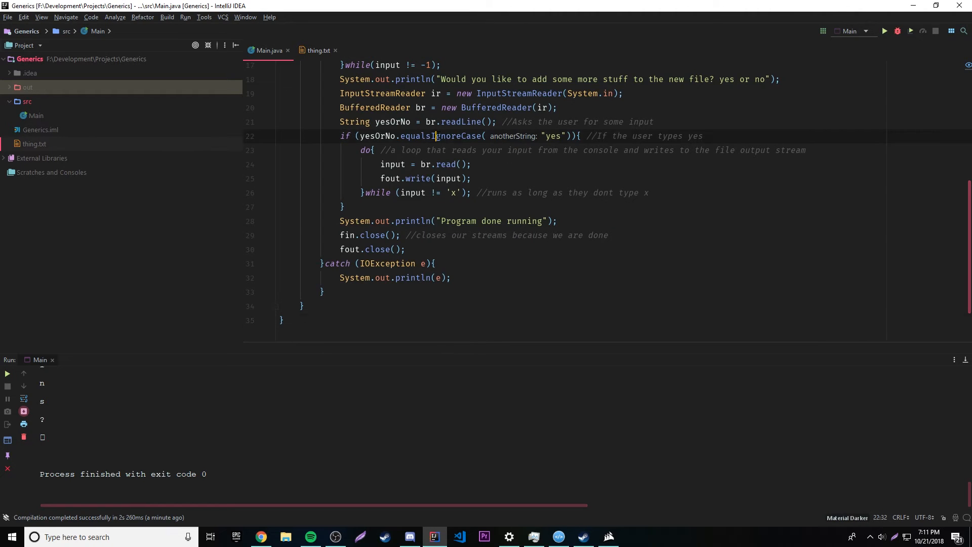
pyautogui.scroll(3)
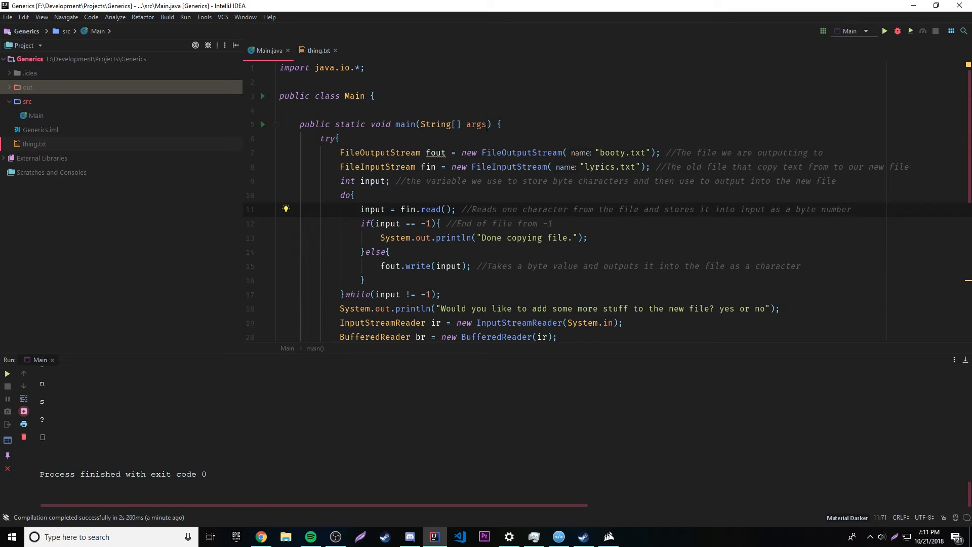
pyautogui.click(327, 139)
pyautogui.write('()')
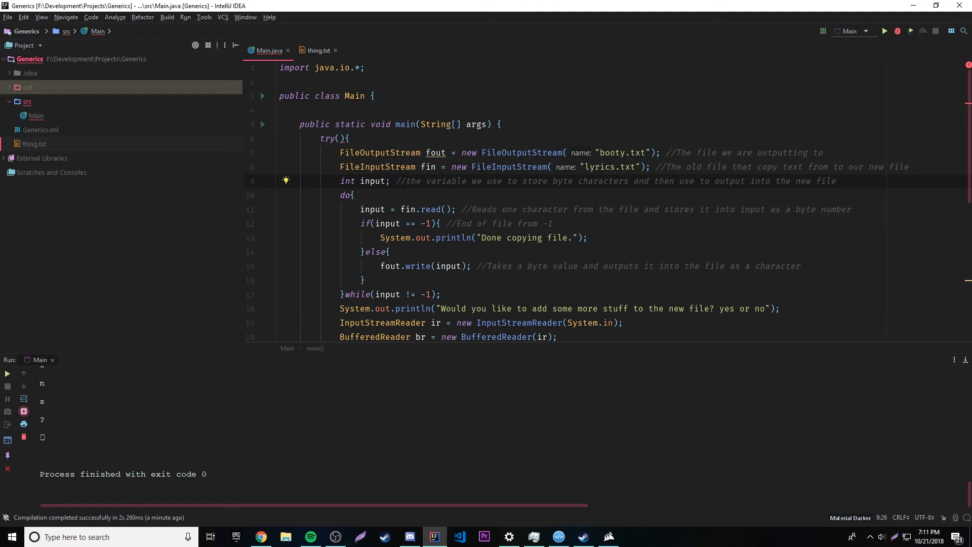
pyautogui.click(655, 167)
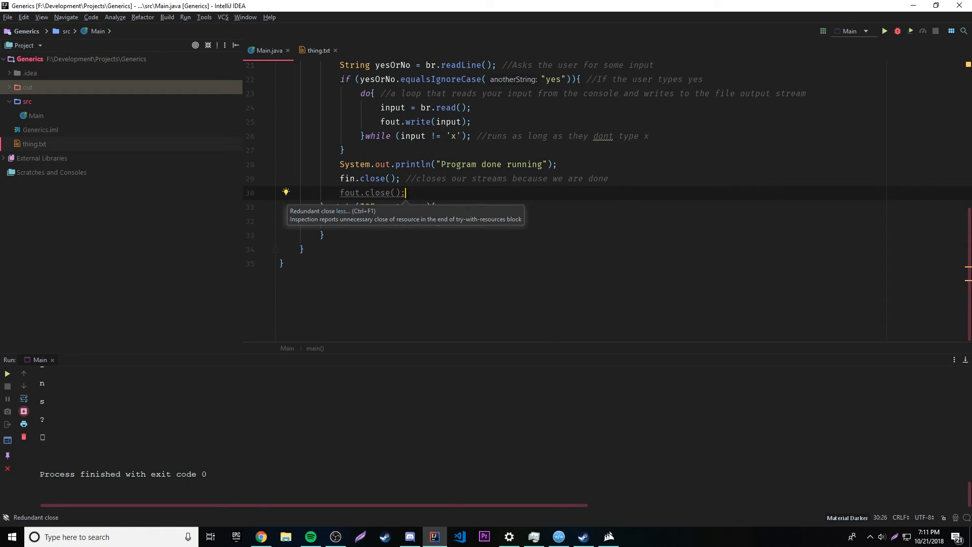
pyautogui.scroll(3)
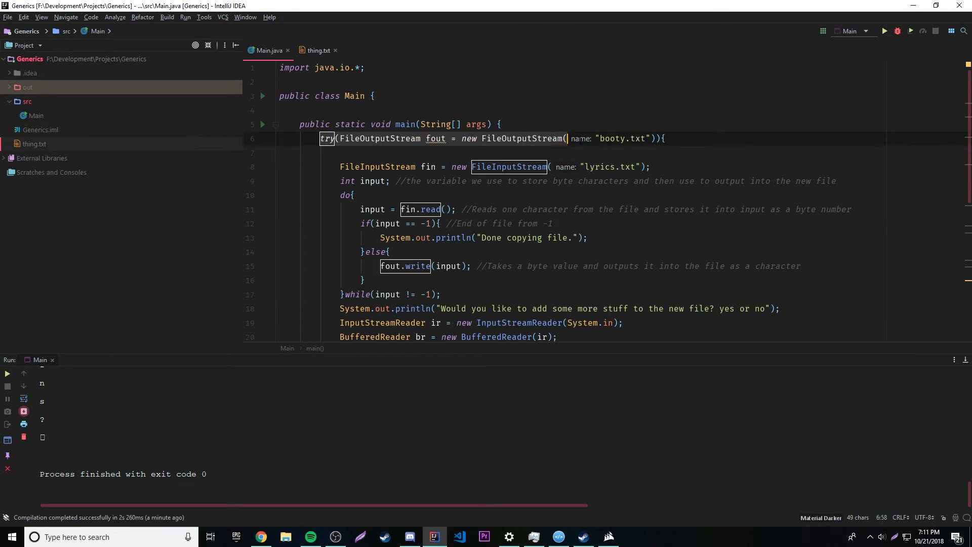
# - Scroll through Main to review the try-with-resources header and removed close calls
pyautogui.scroll(-3)
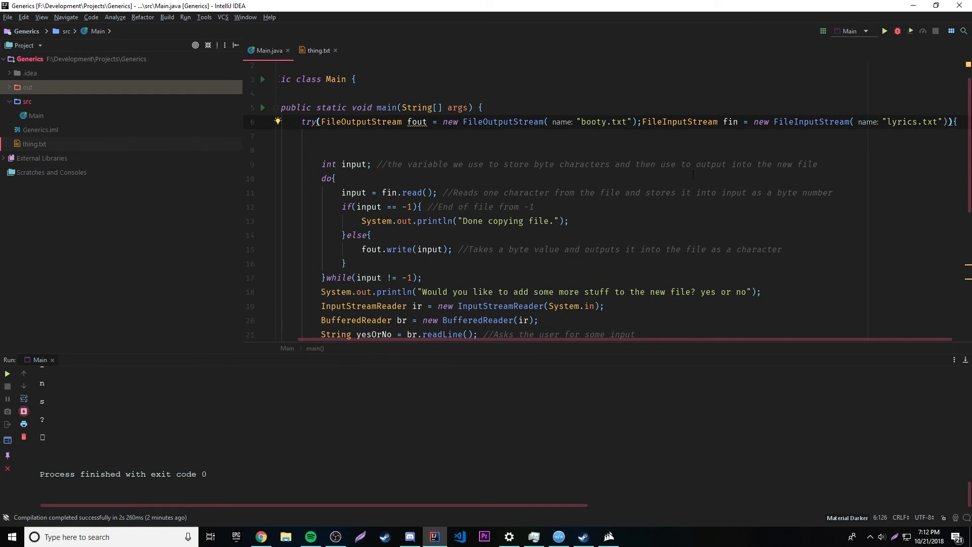
pyautogui.scroll(-3)
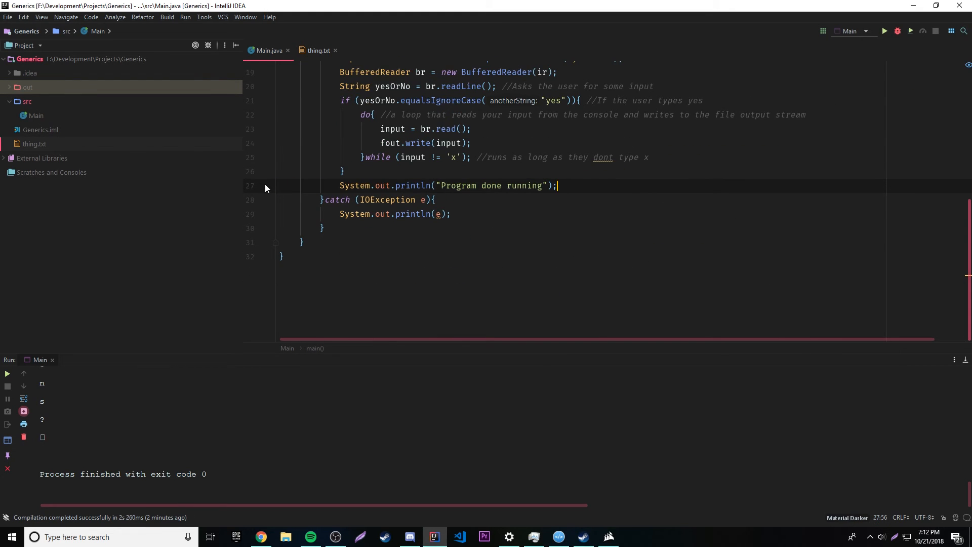
pyautogui.scroll(3)
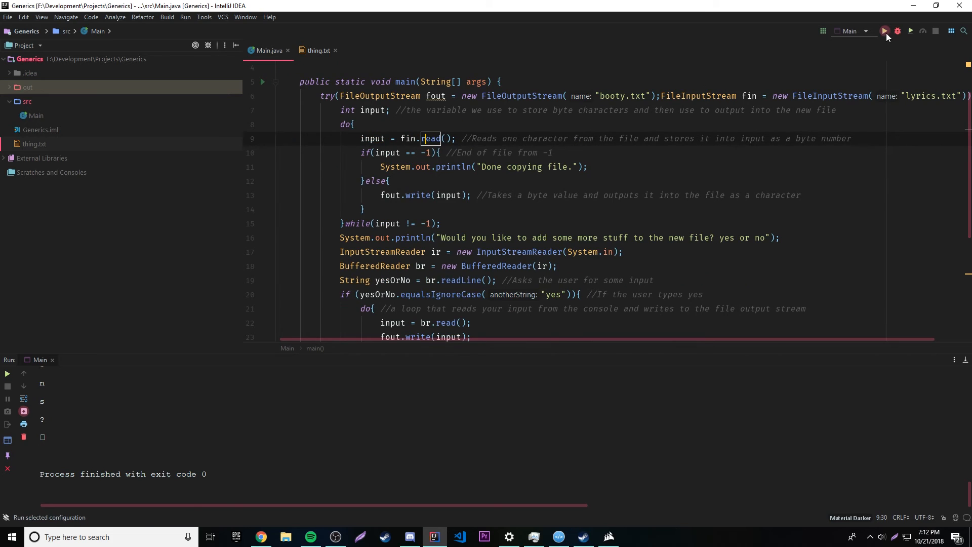
# - Run Main and read the console: booty.txt created, FileNotFoundException for lyrics.txt, exit code 0
pyautogui.click(885, 32)
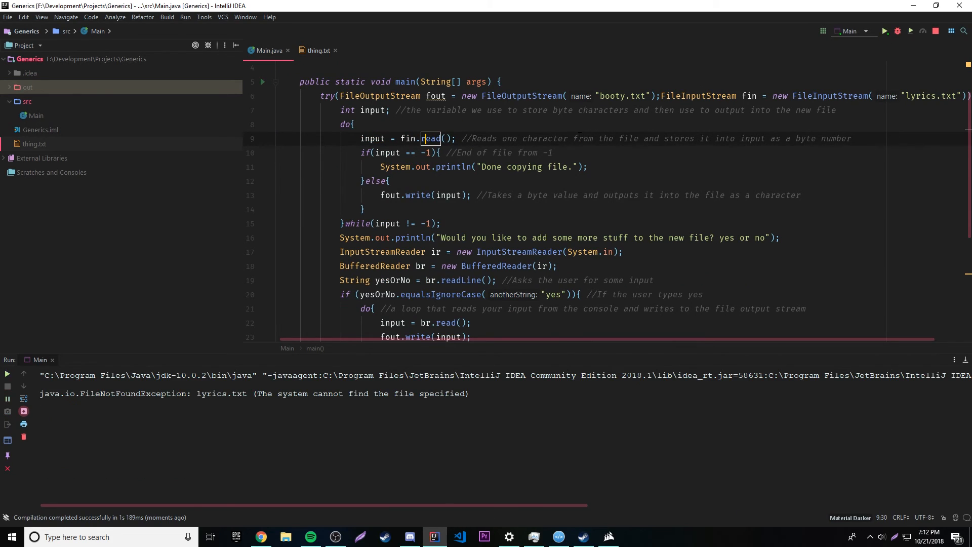
pyautogui.click(884, 32)
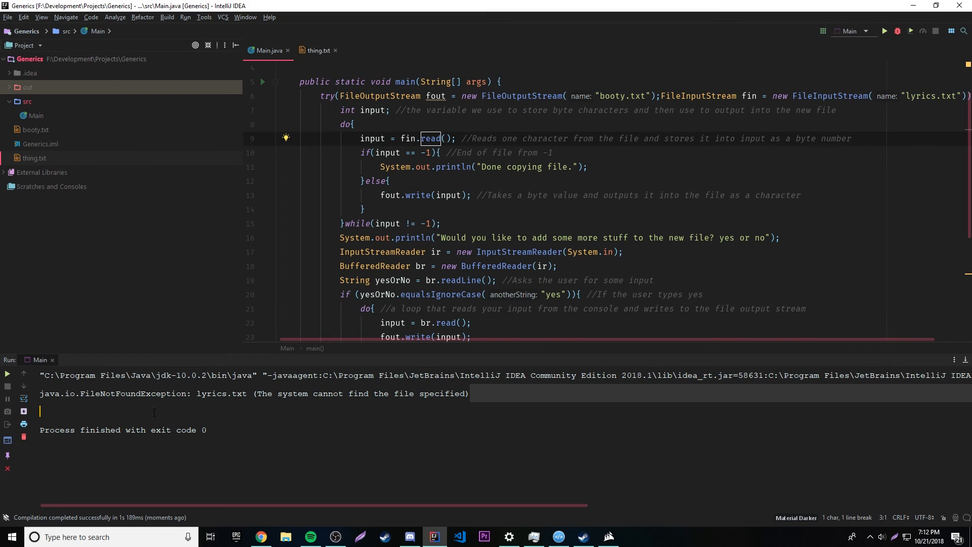
pyautogui.click(516, 237)
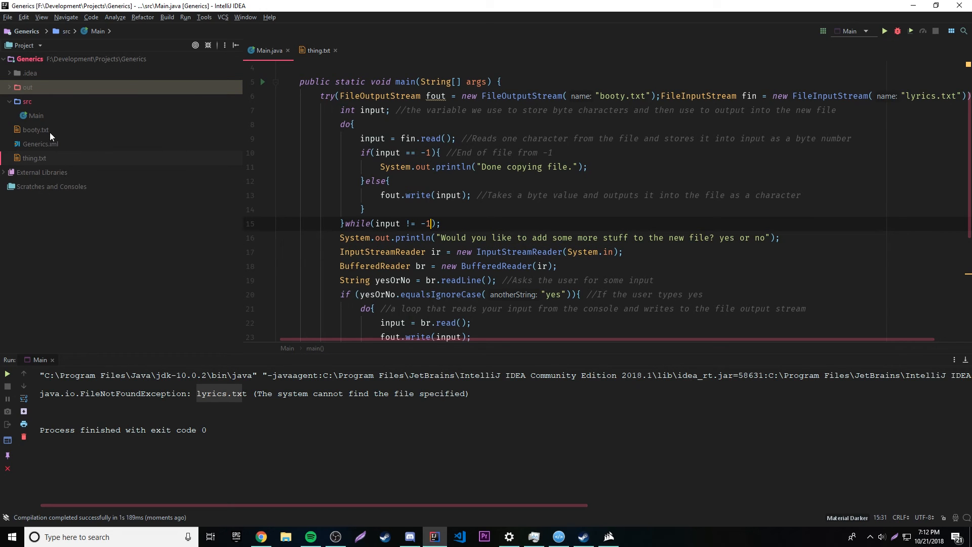
pyautogui.moveTo(133, 256)
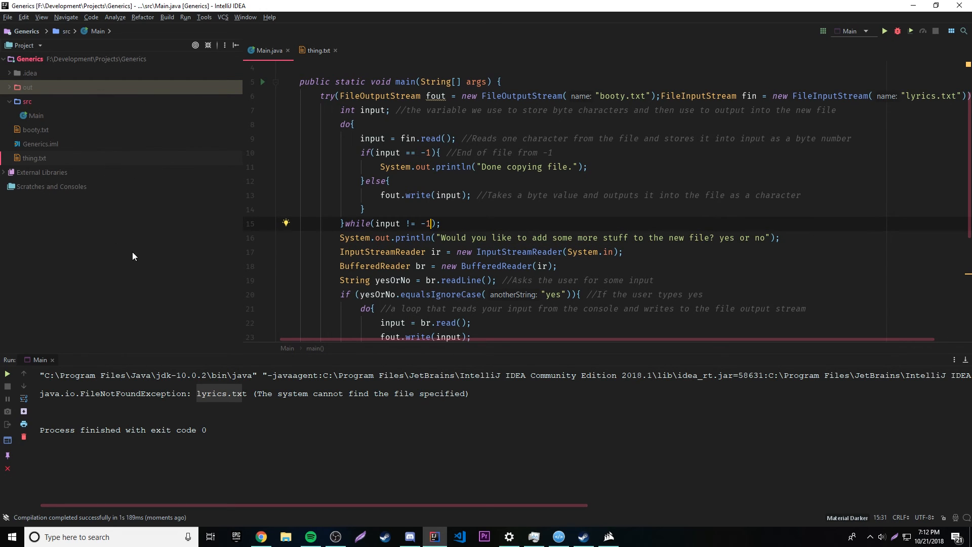
pyautogui.scroll(-3)
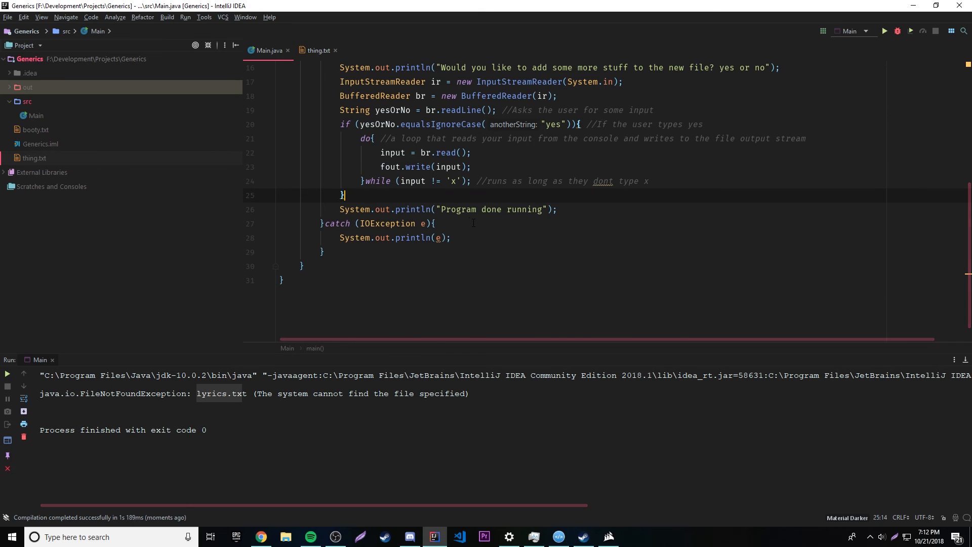
pyautogui.scroll(3)
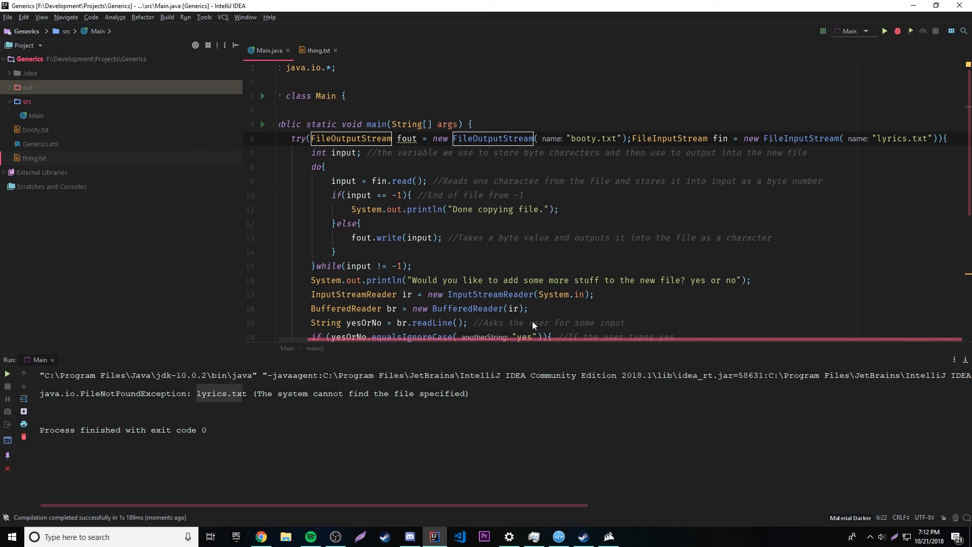
pyautogui.click(382, 279)
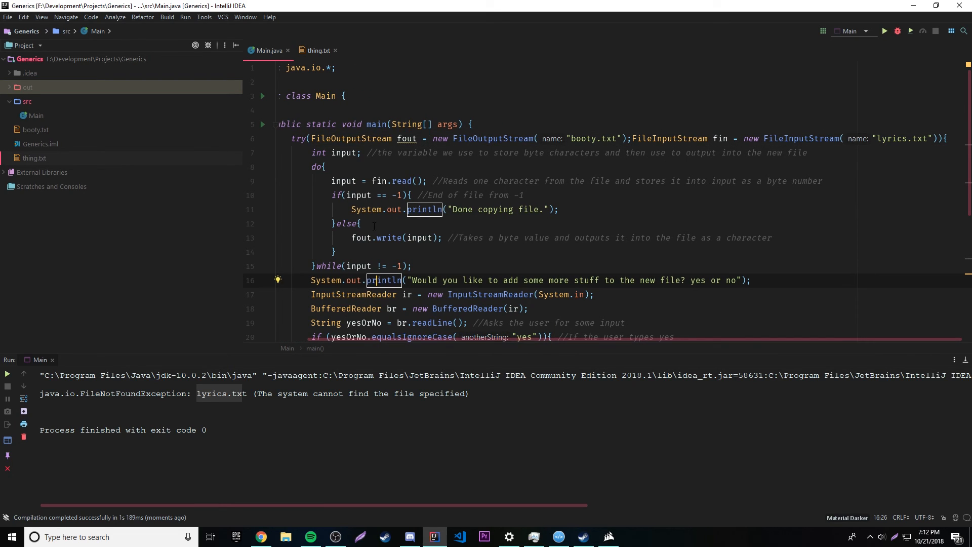
pyautogui.click(361, 223)
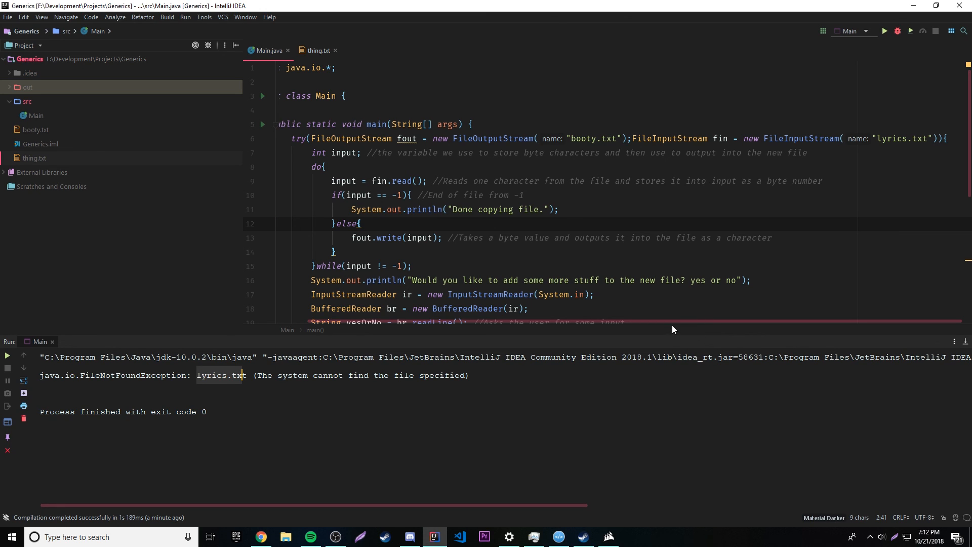
pyautogui.moveTo(678, 335)
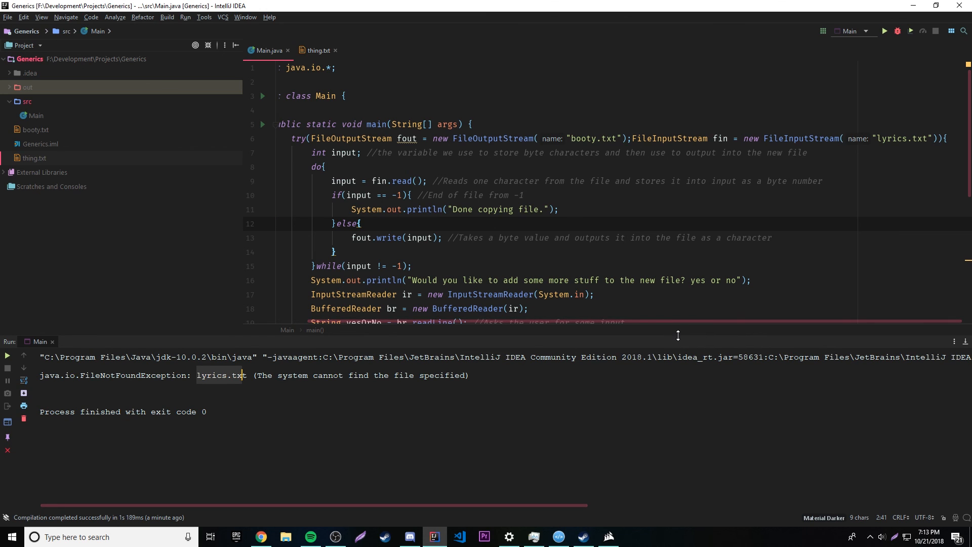